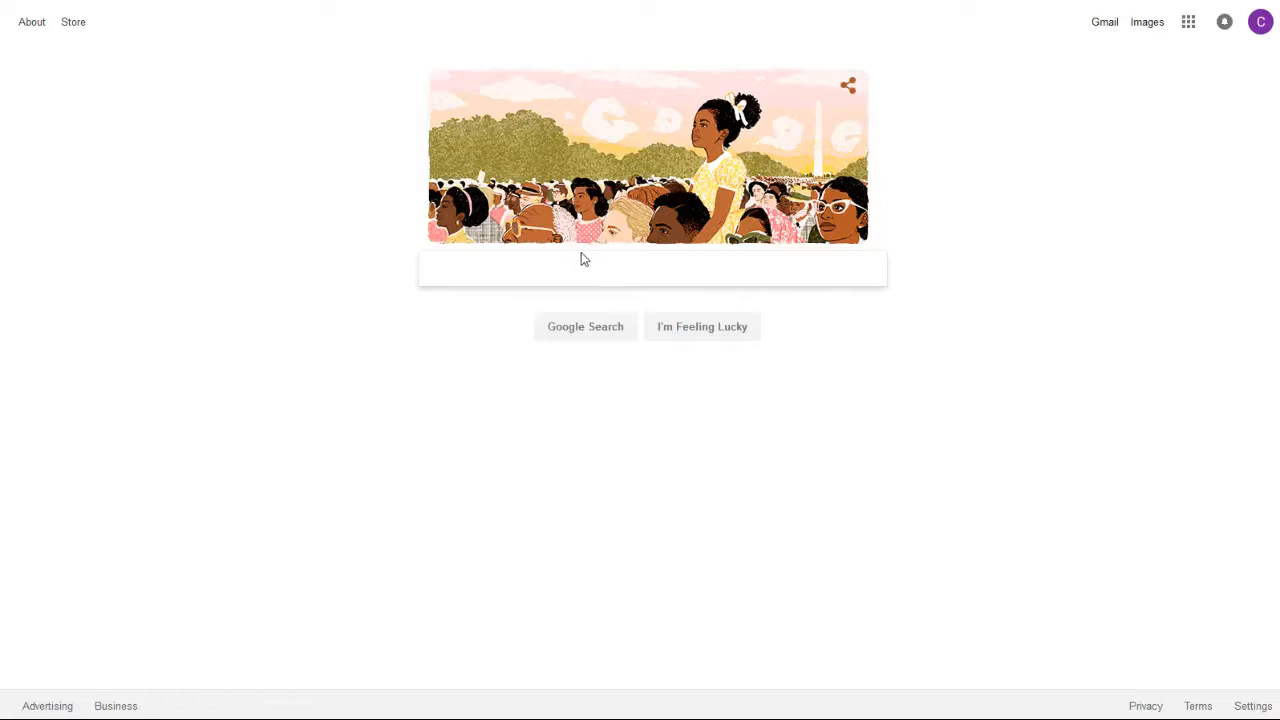
Search Google for 'google my activity' so the results page appears
left_click(650, 268)
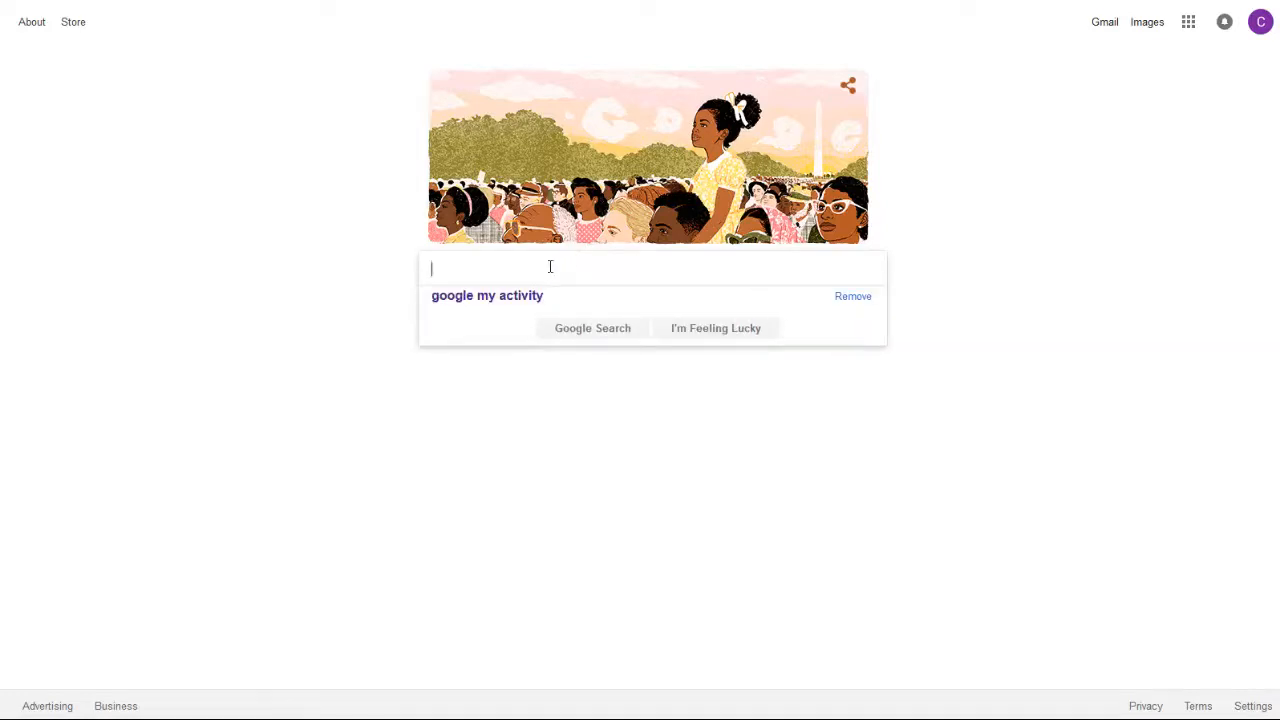
type("google my activity")
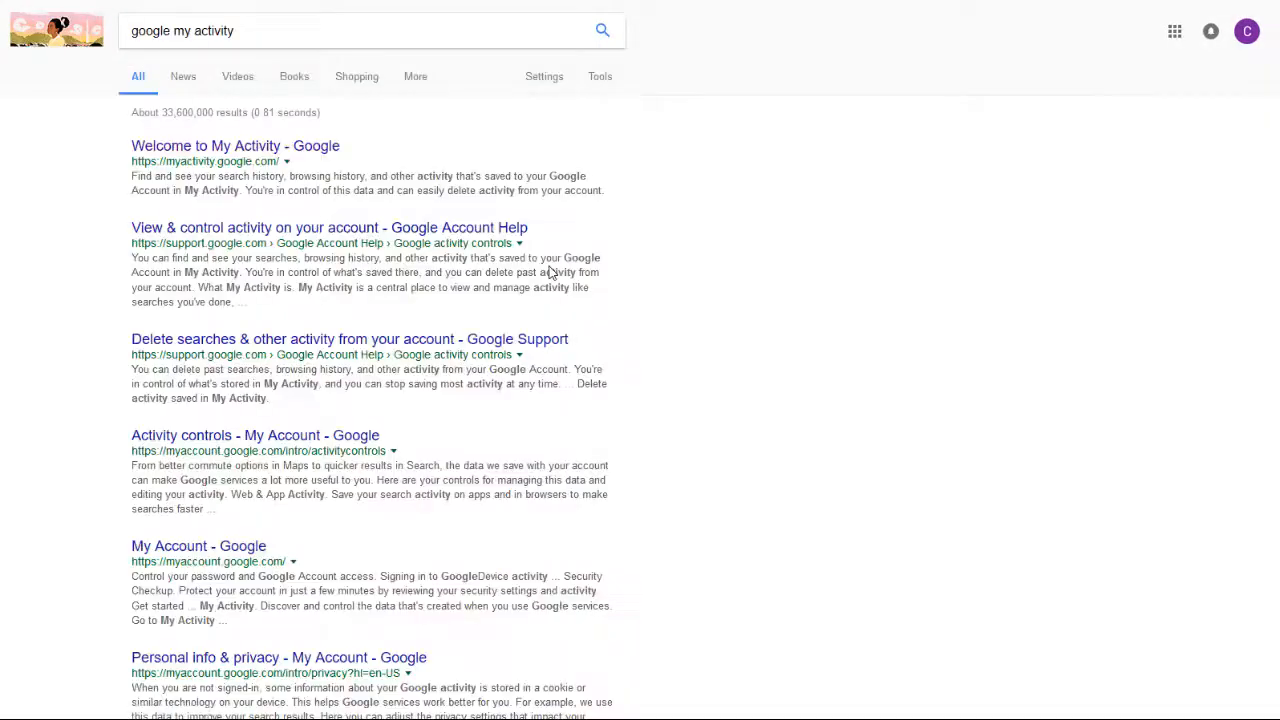
mouse_move(500, 208)
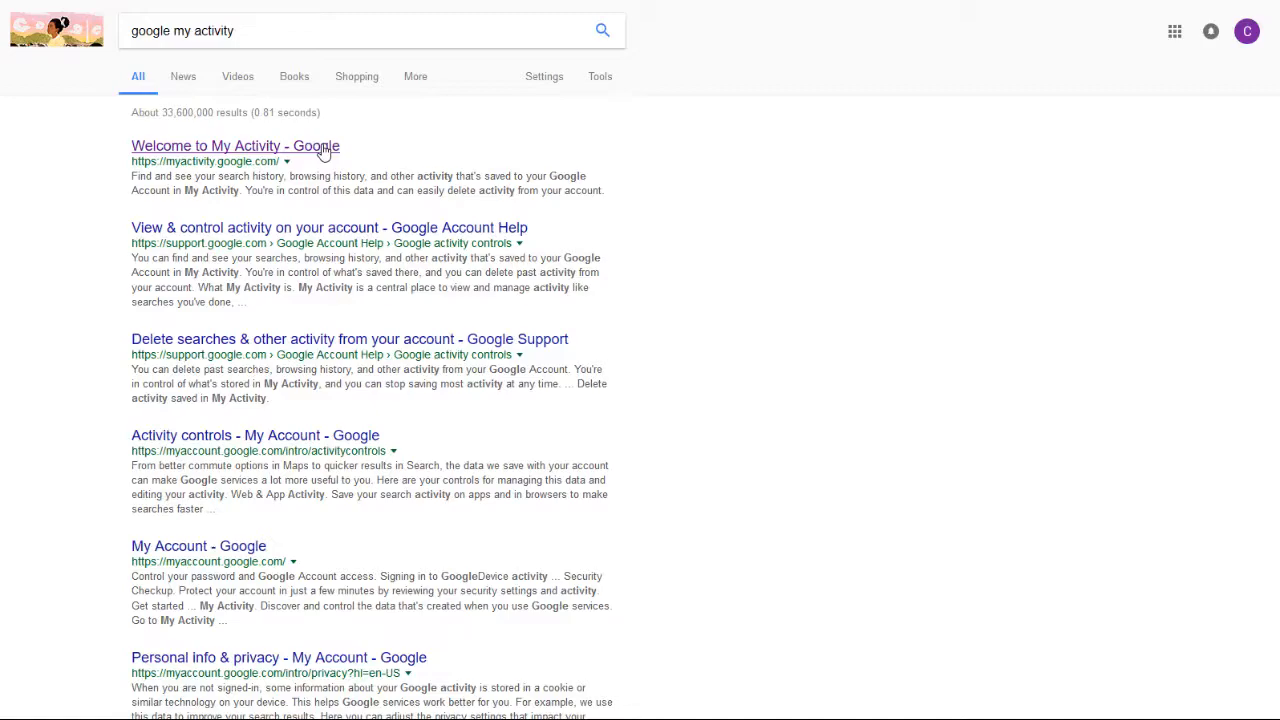
Open the My Activity site from the results and reach its Activity controls page via the menu
left_click(236, 146)
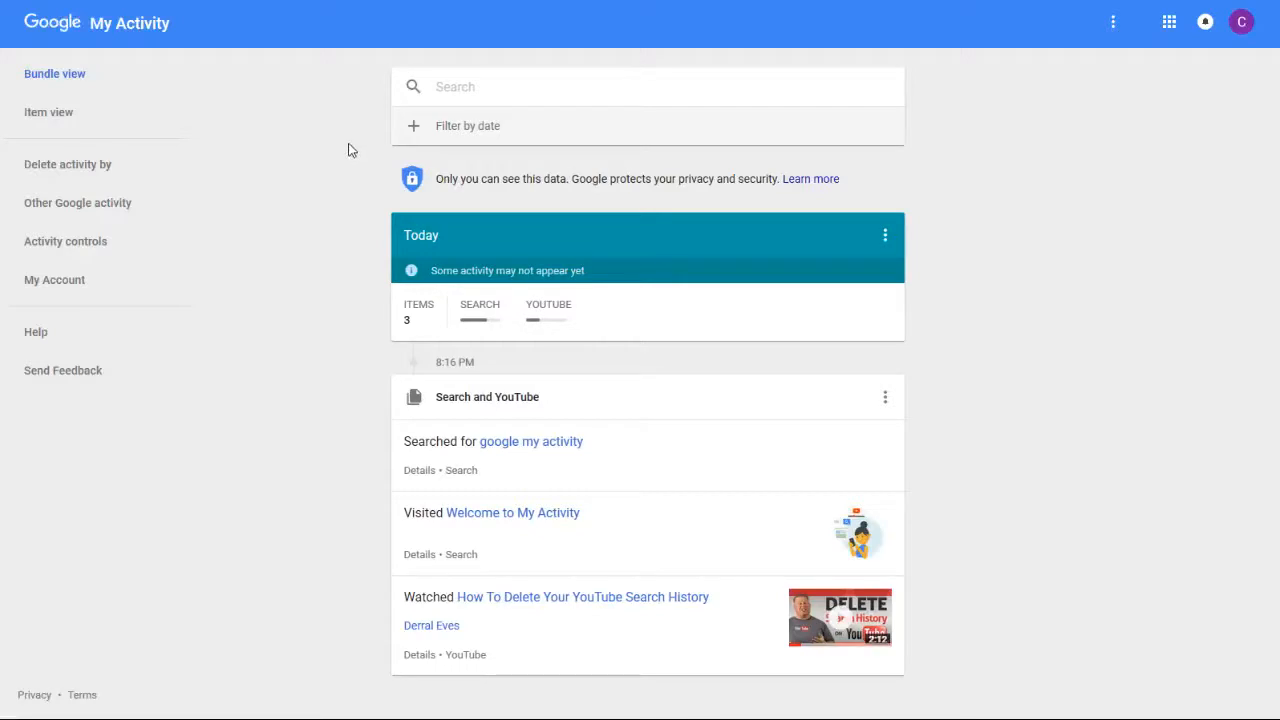
mouse_move(352, 130)
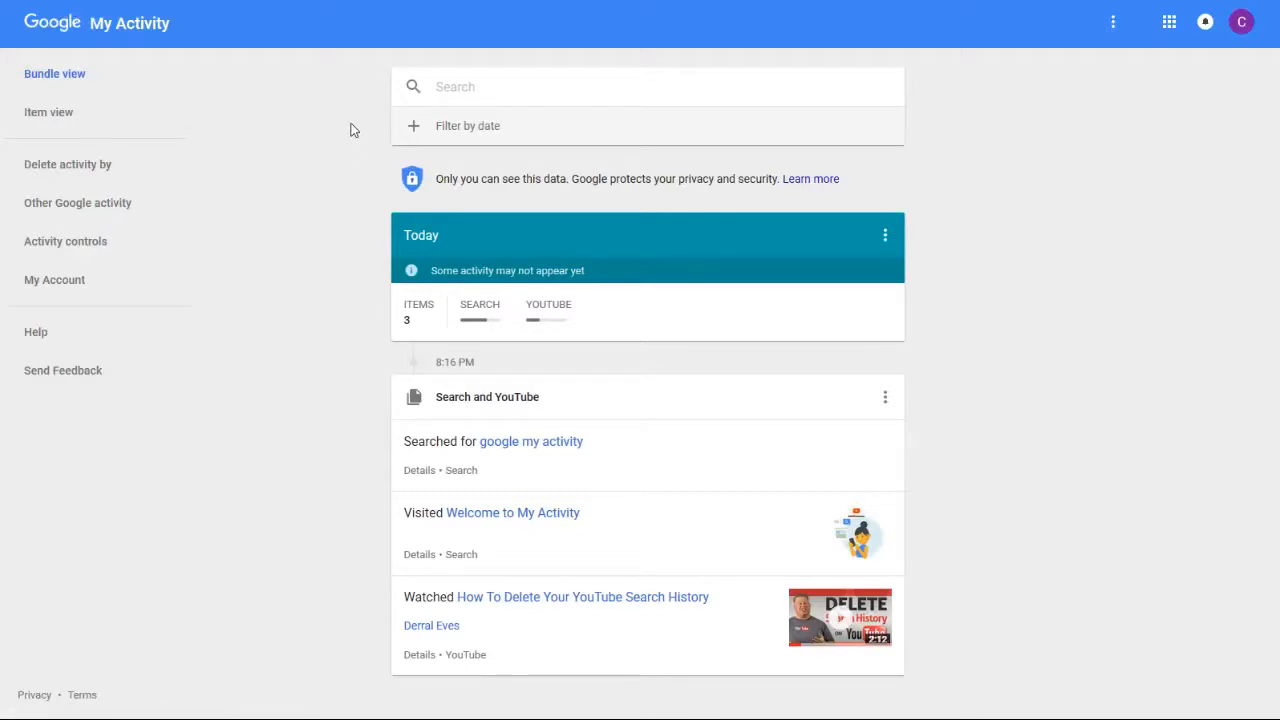
mouse_move(64, 240)
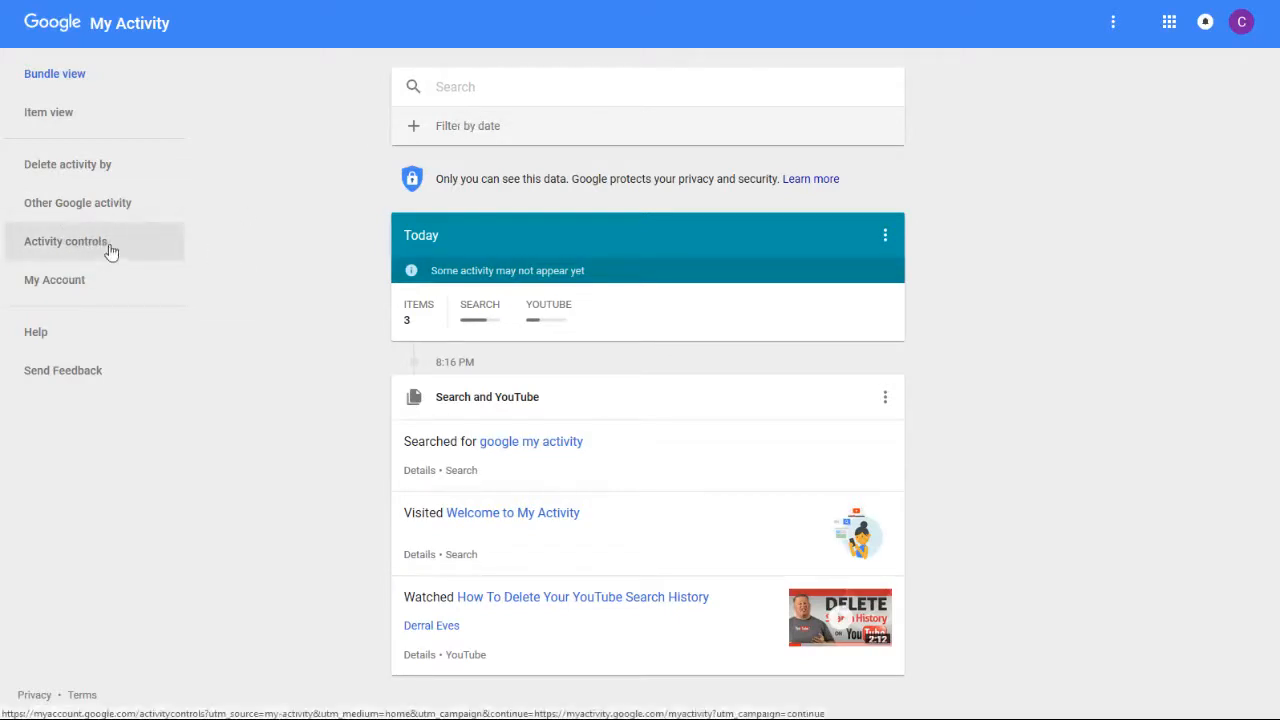
mouse_move(104, 244)
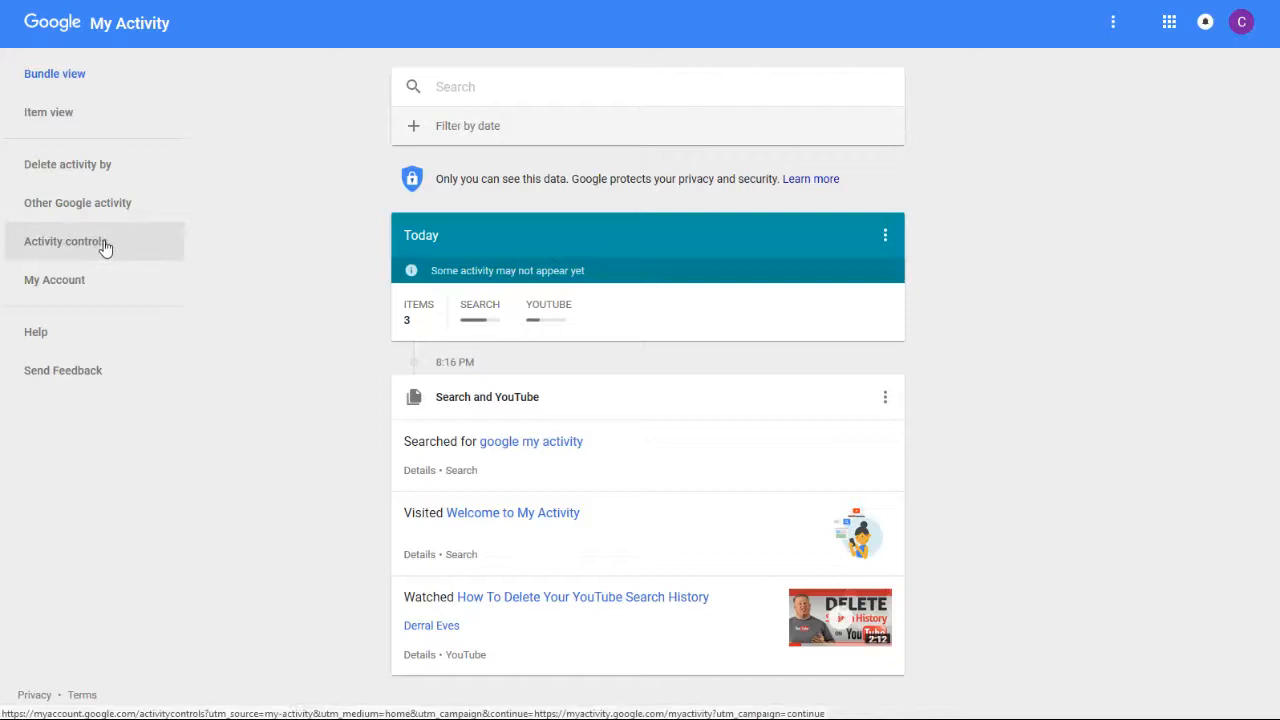
mouse_move(1168, 80)
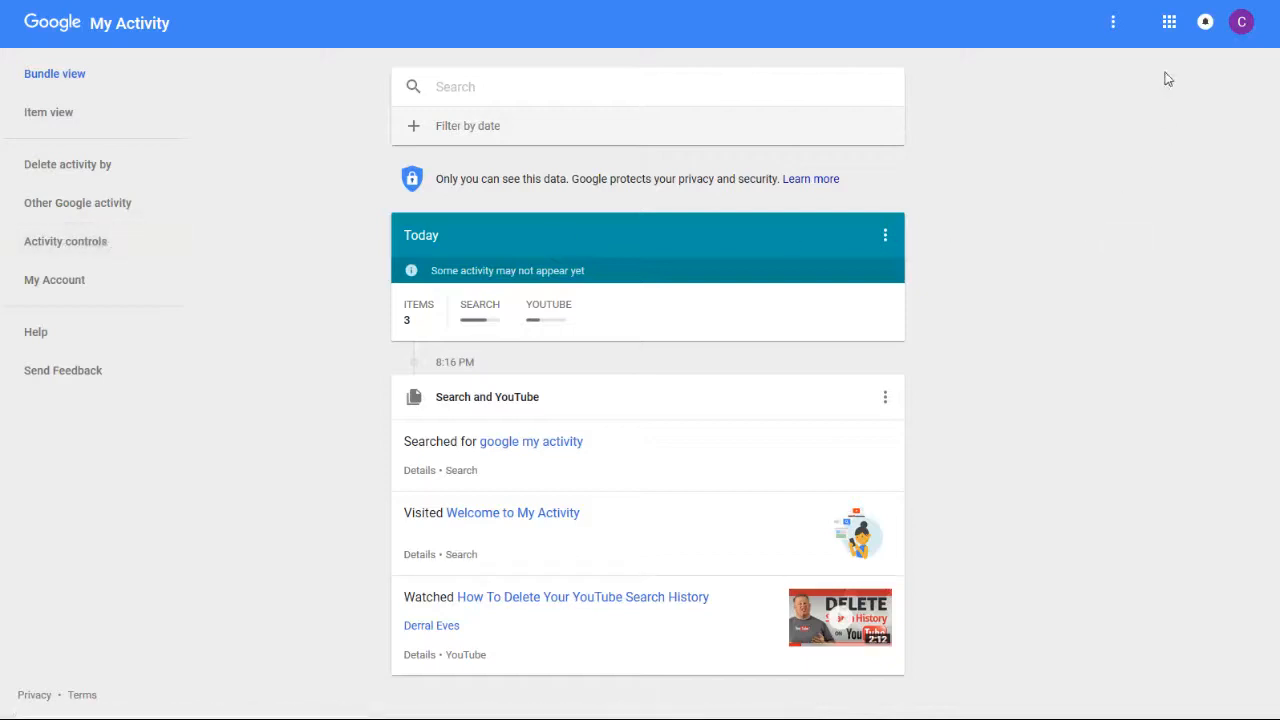
mouse_move(1112, 22)
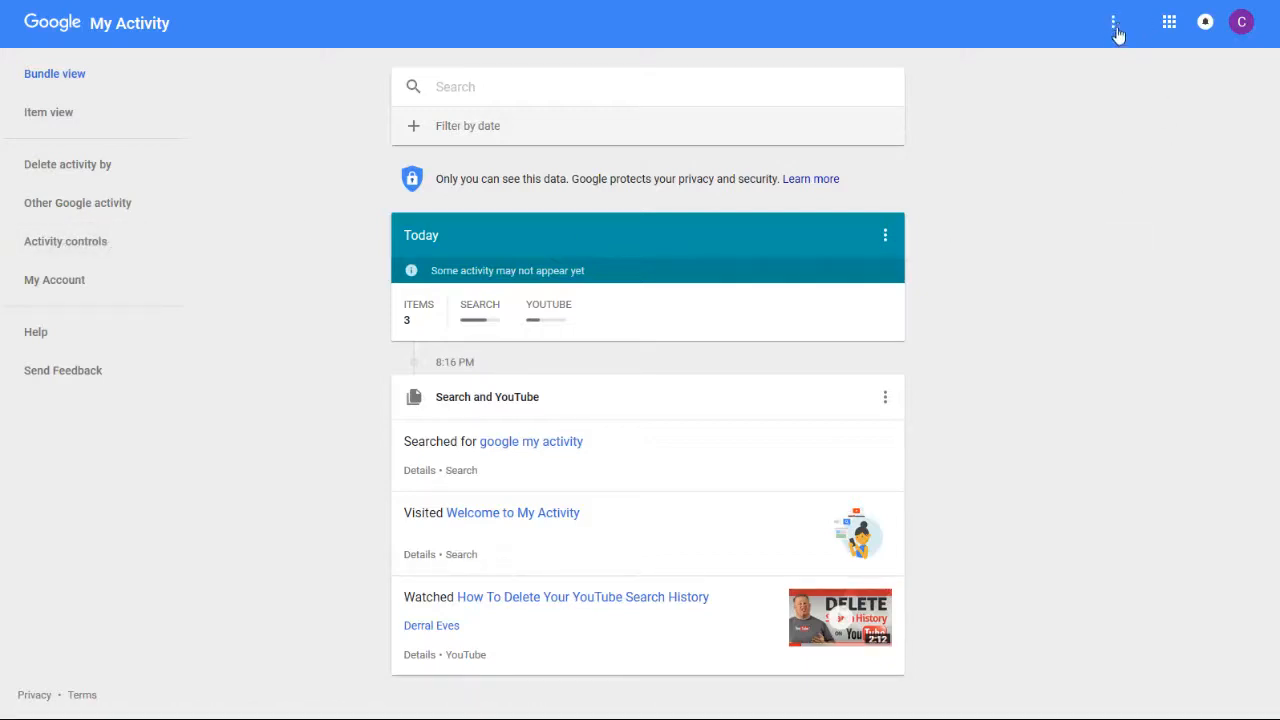
left_click(1112, 22)
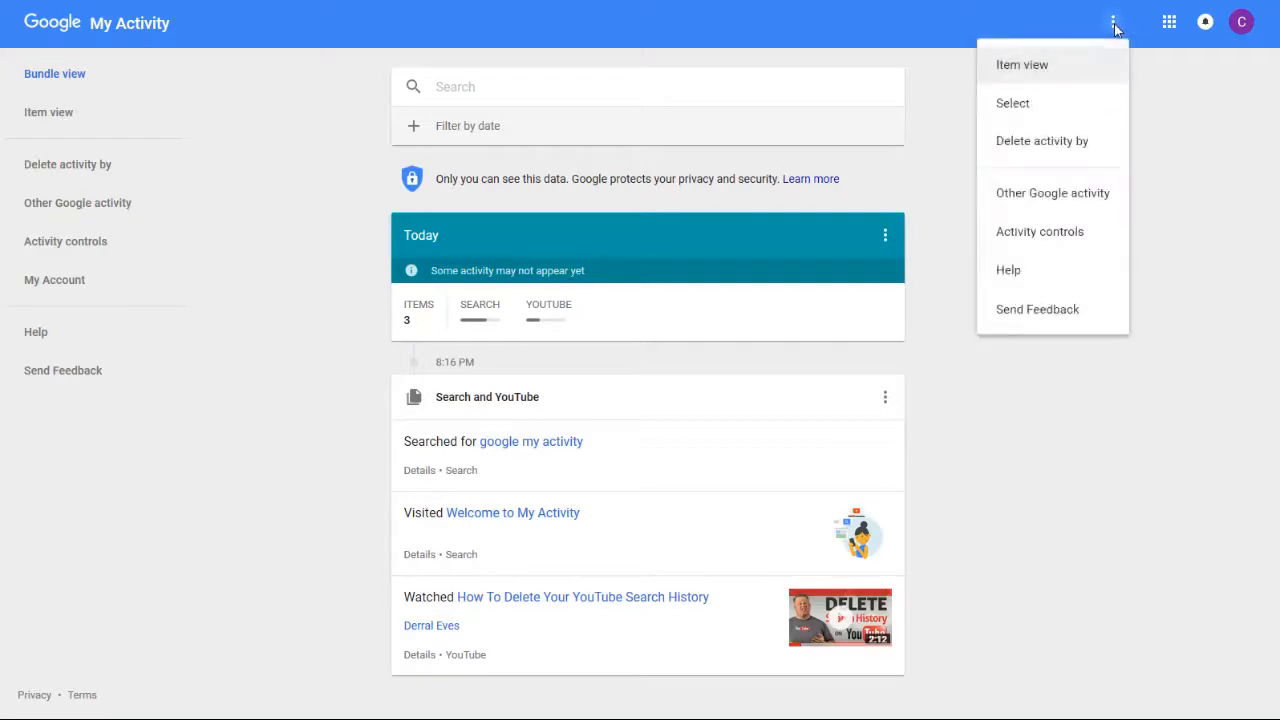
mouse_move(1040, 232)
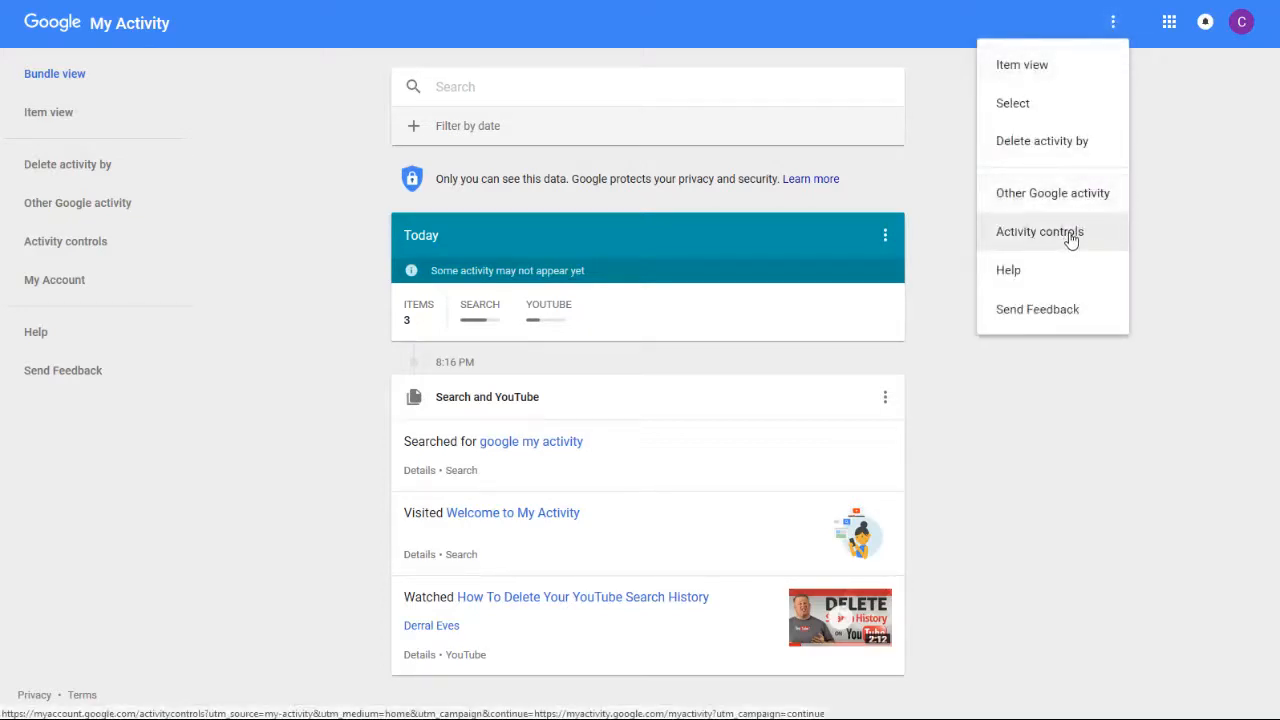
left_click(1040, 232)
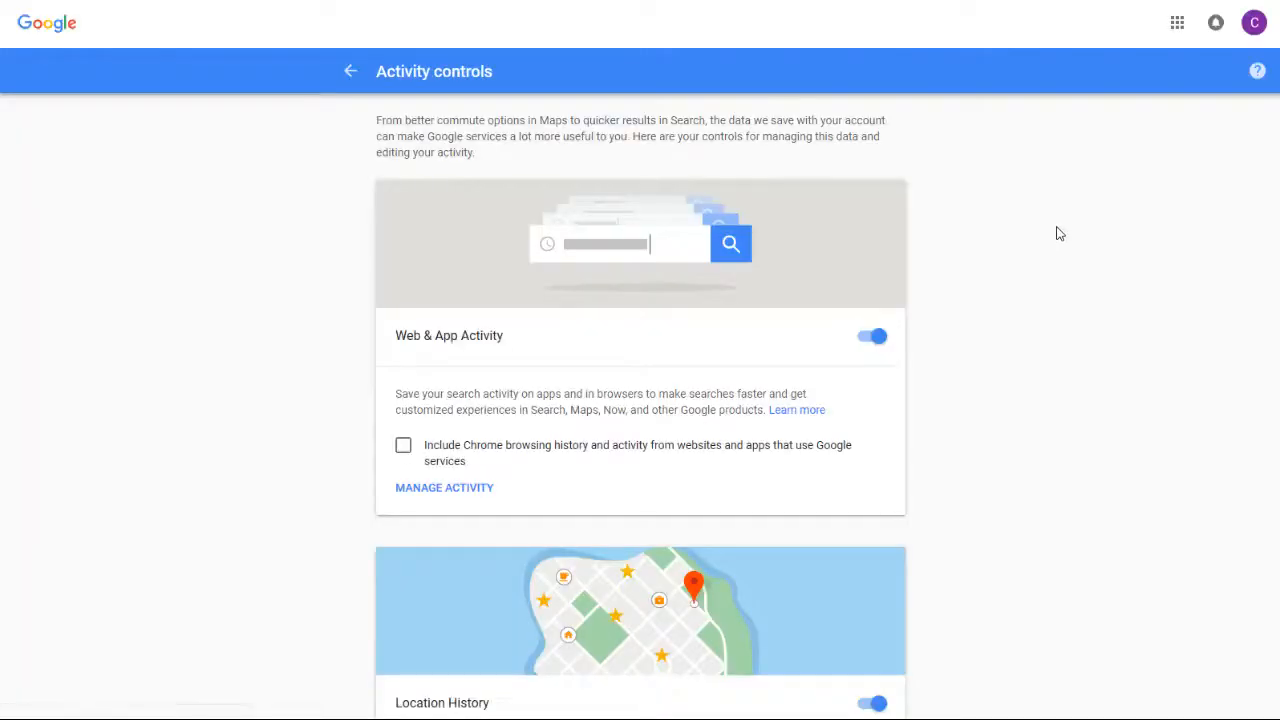
mouse_move(1068, 220)
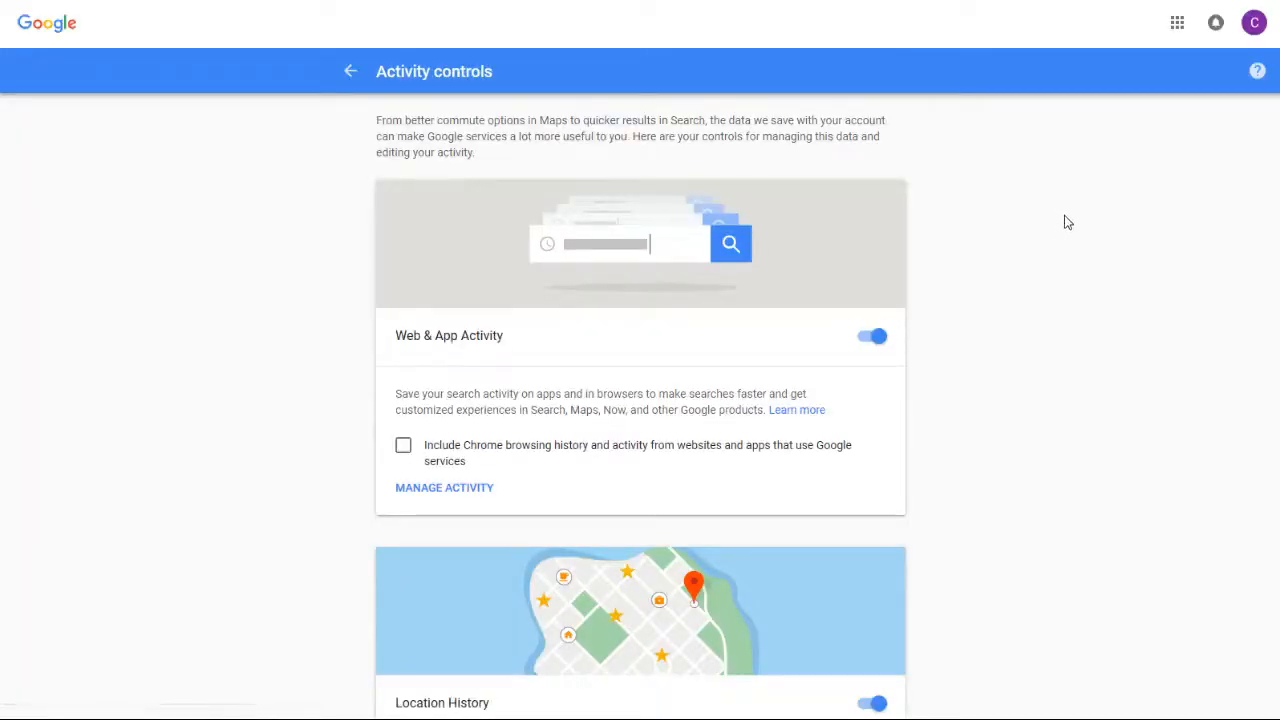
mouse_move(1024, 196)
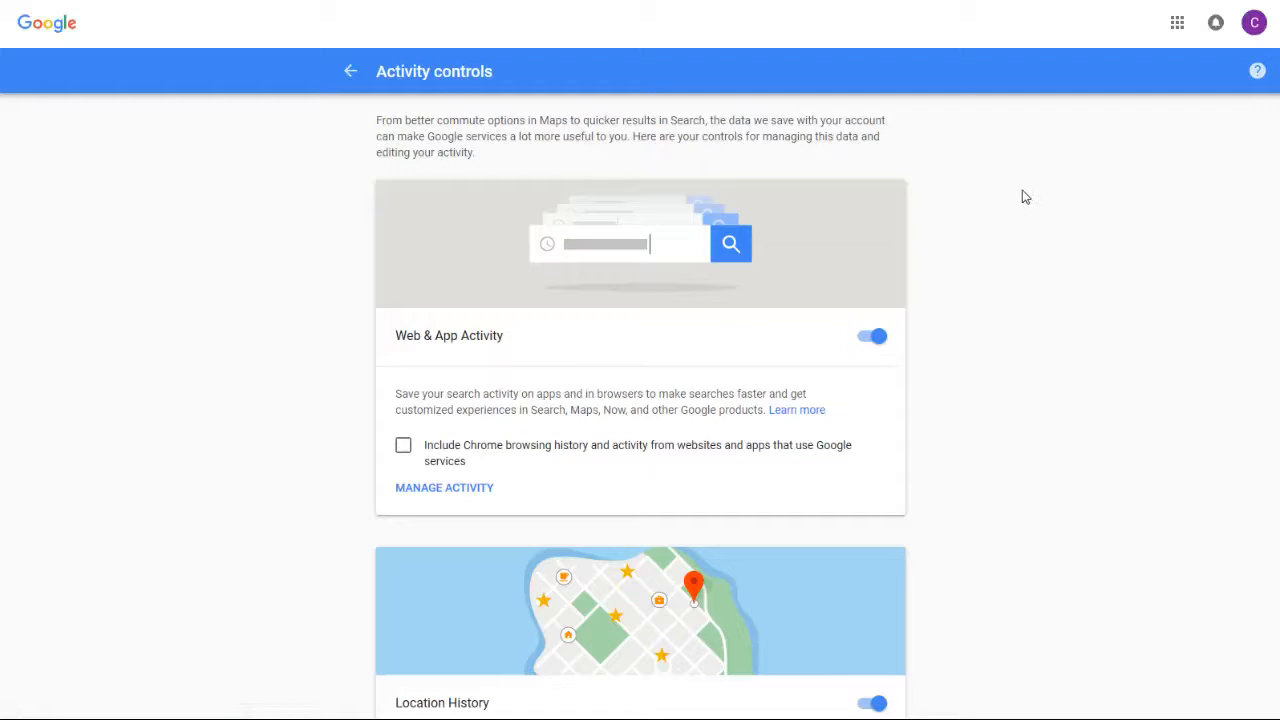
scroll("down", 3)
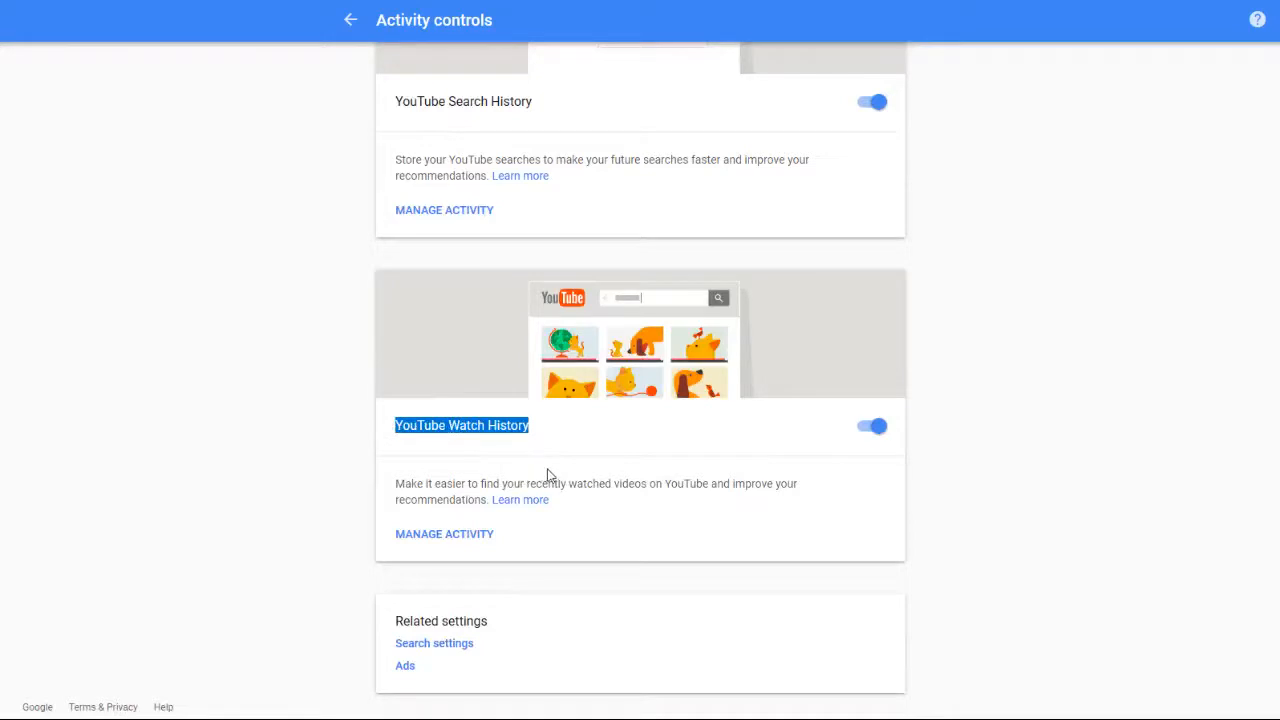
mouse_move(612, 500)
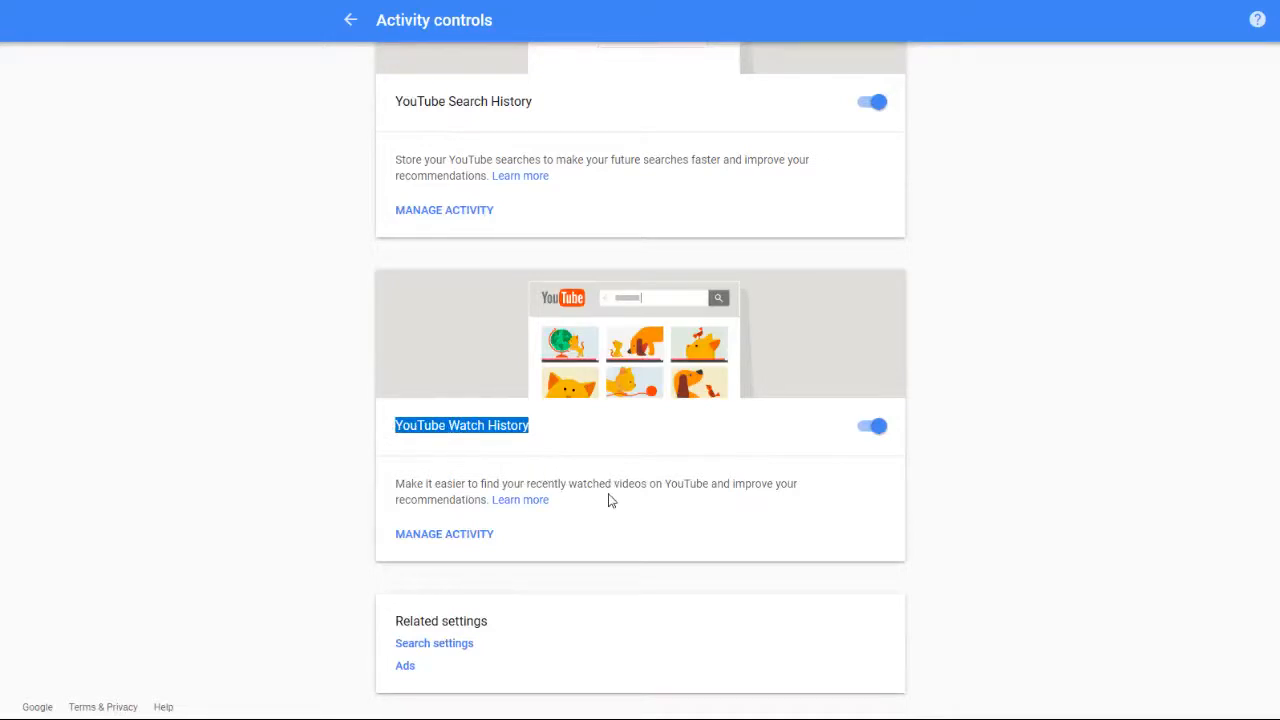
mouse_move(668, 520)
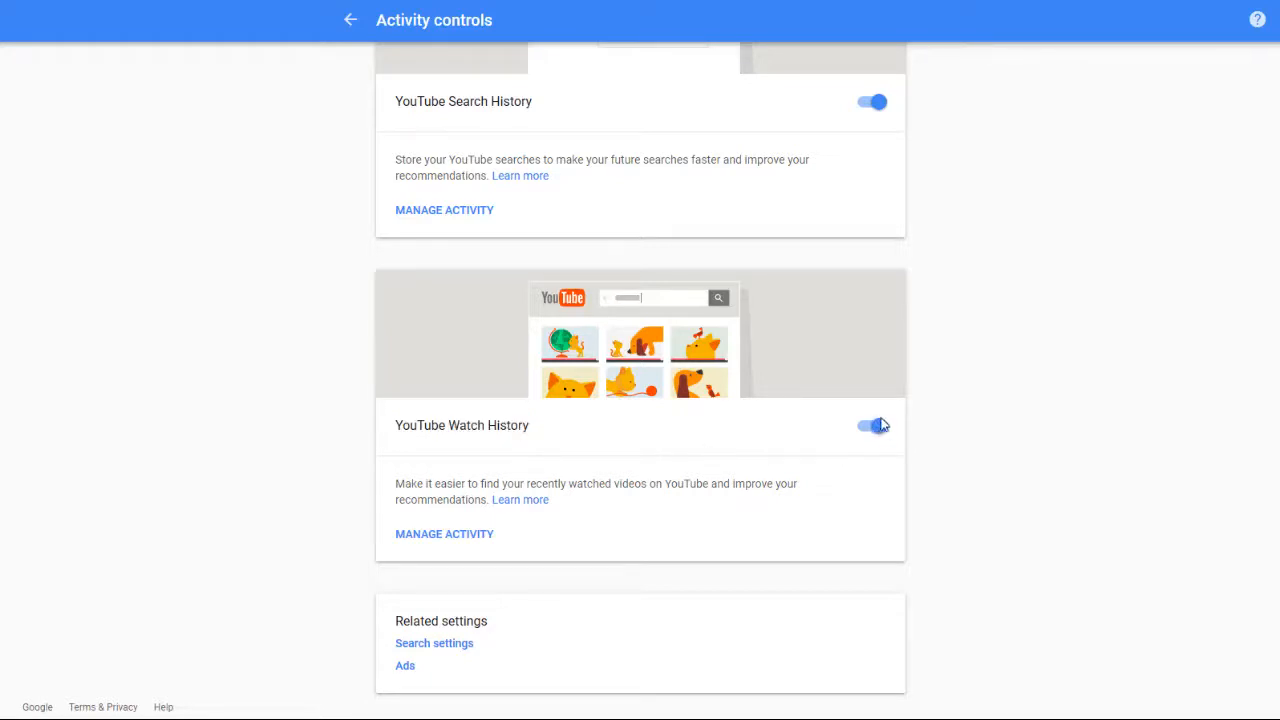
Turn off YouTube Watch History and confirm the pause so its switch reads paused
left_click(872, 424)
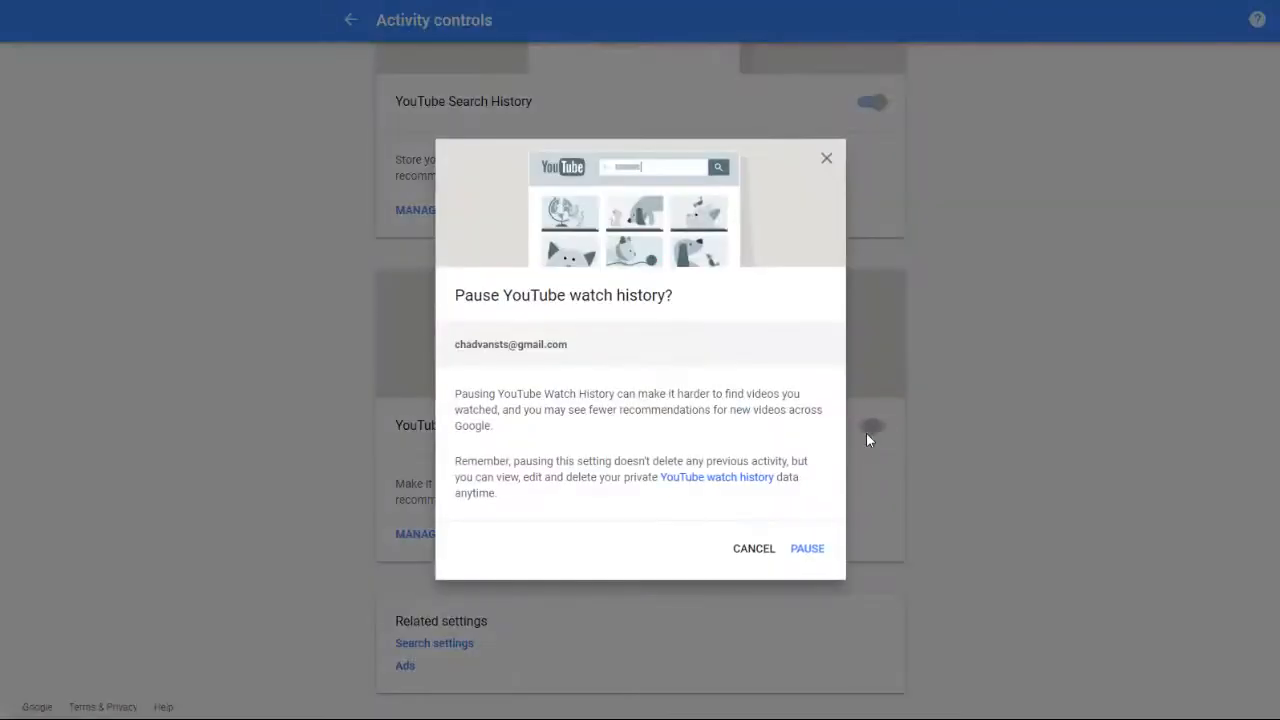
mouse_move(876, 430)
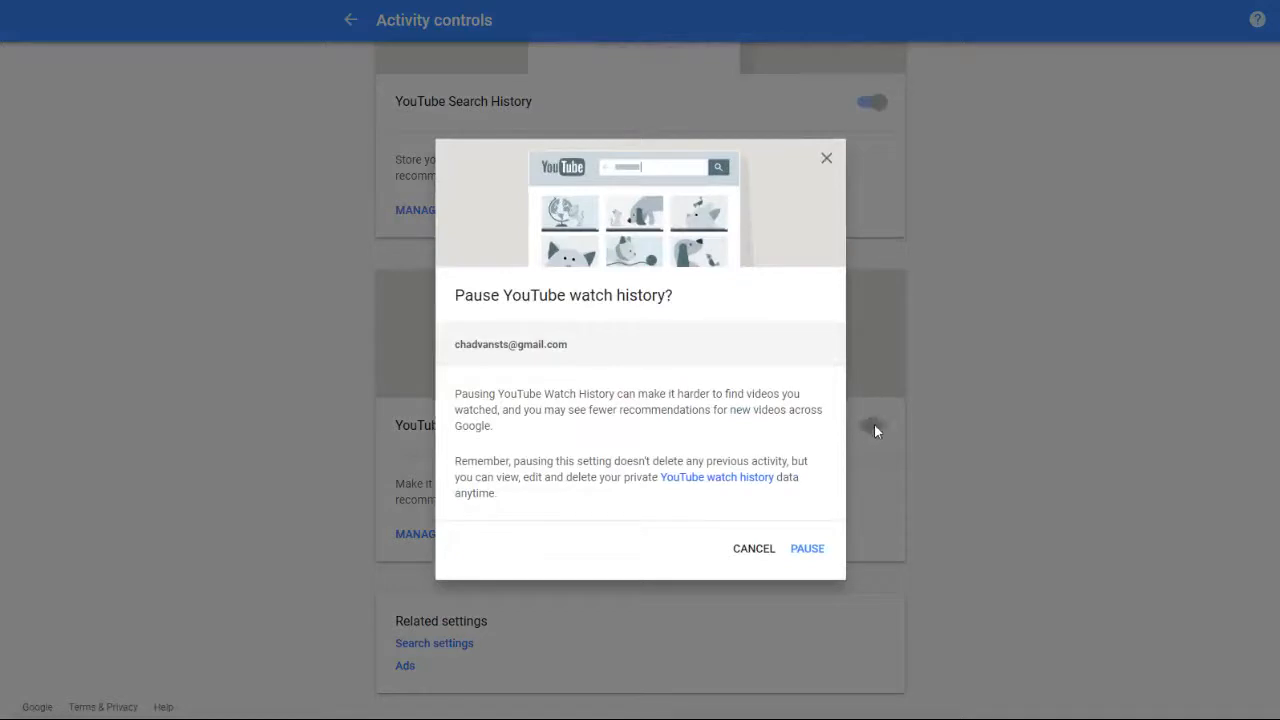
mouse_move(832, 560)
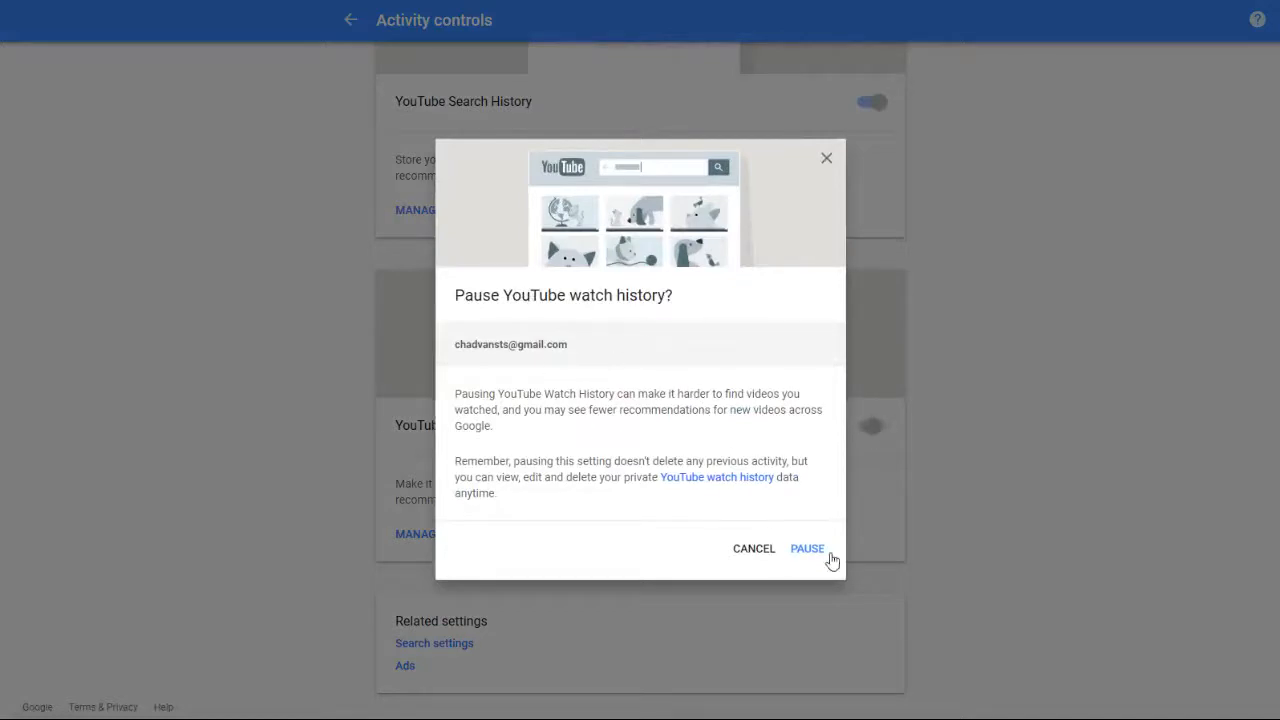
mouse_move(740, 556)
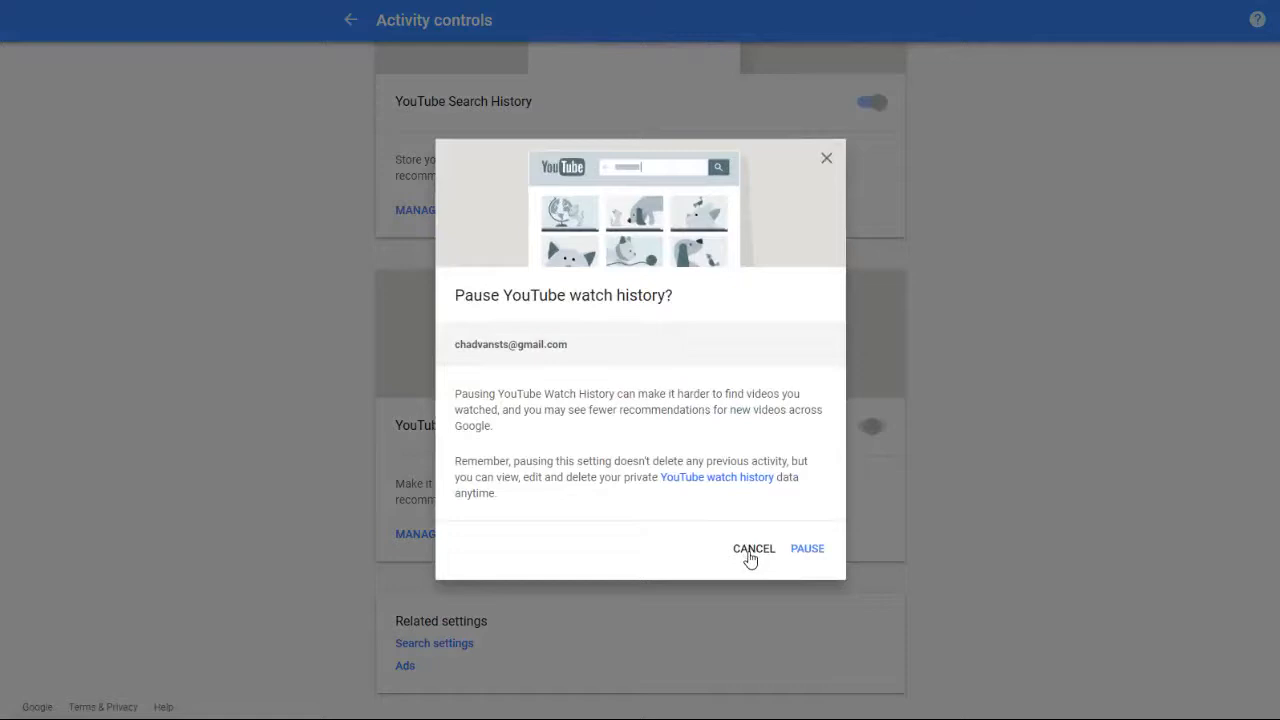
left_click(808, 548)
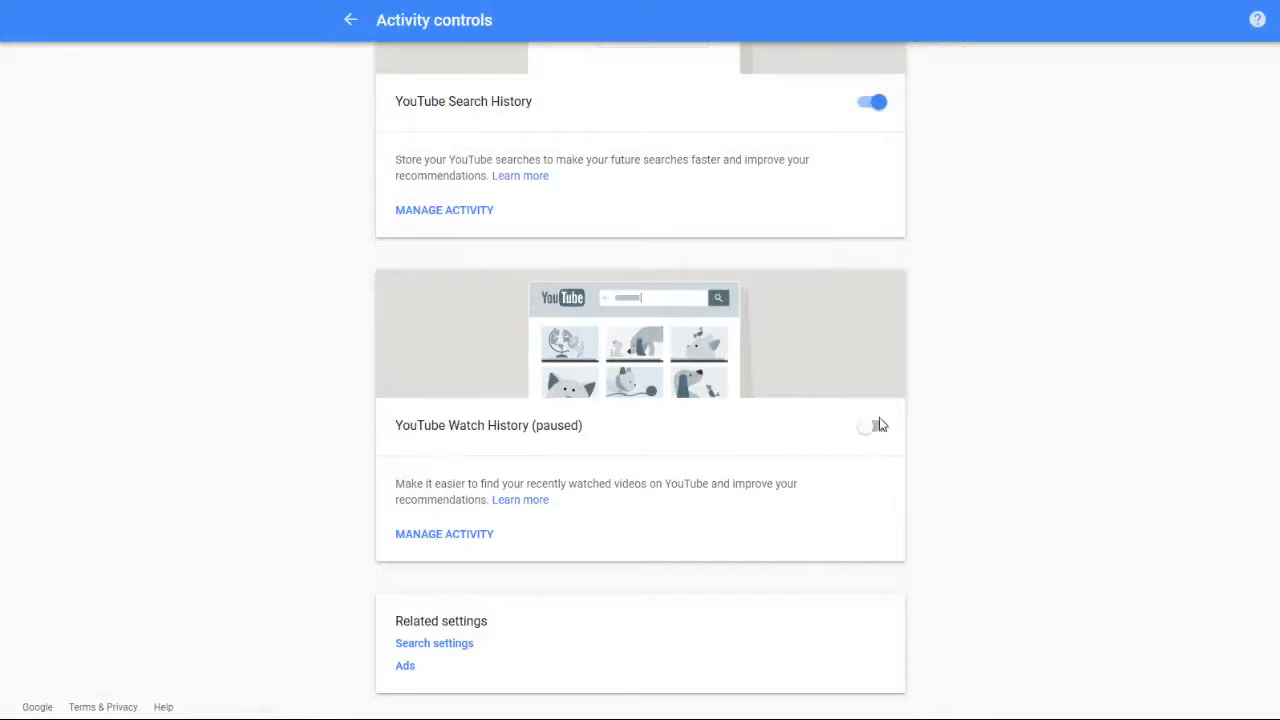
mouse_move(776, 458)
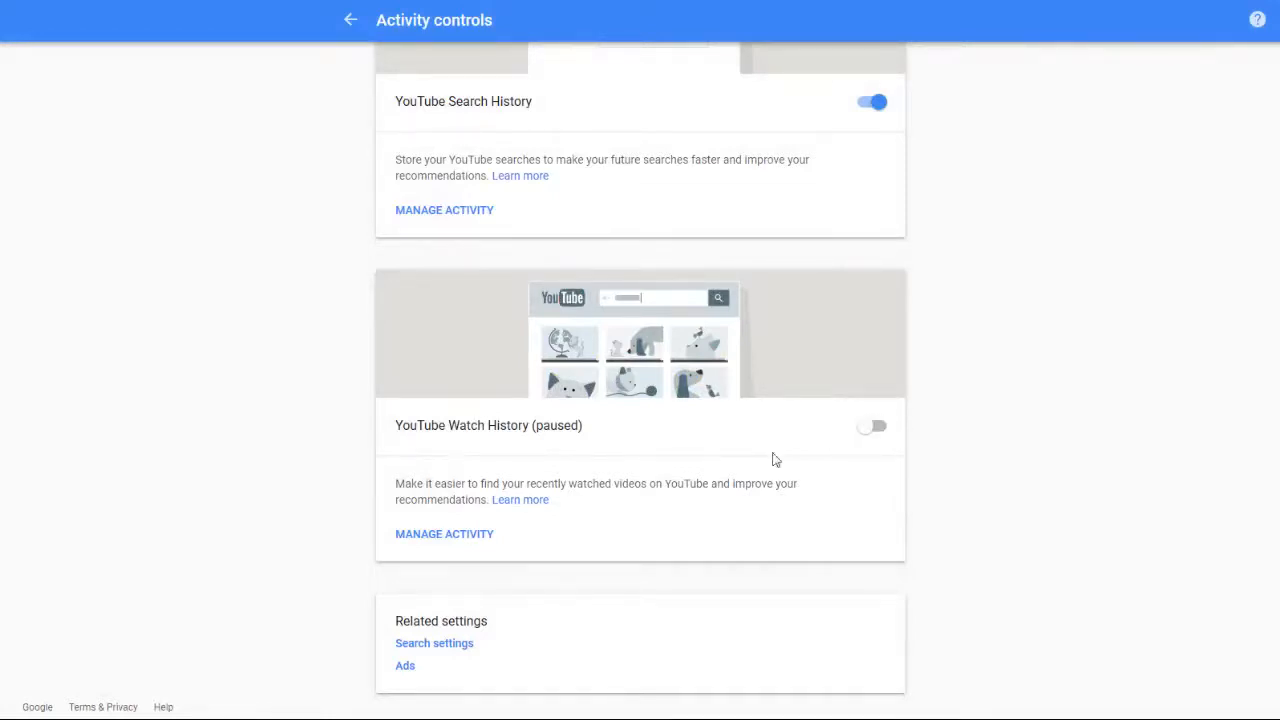
mouse_move(444, 532)
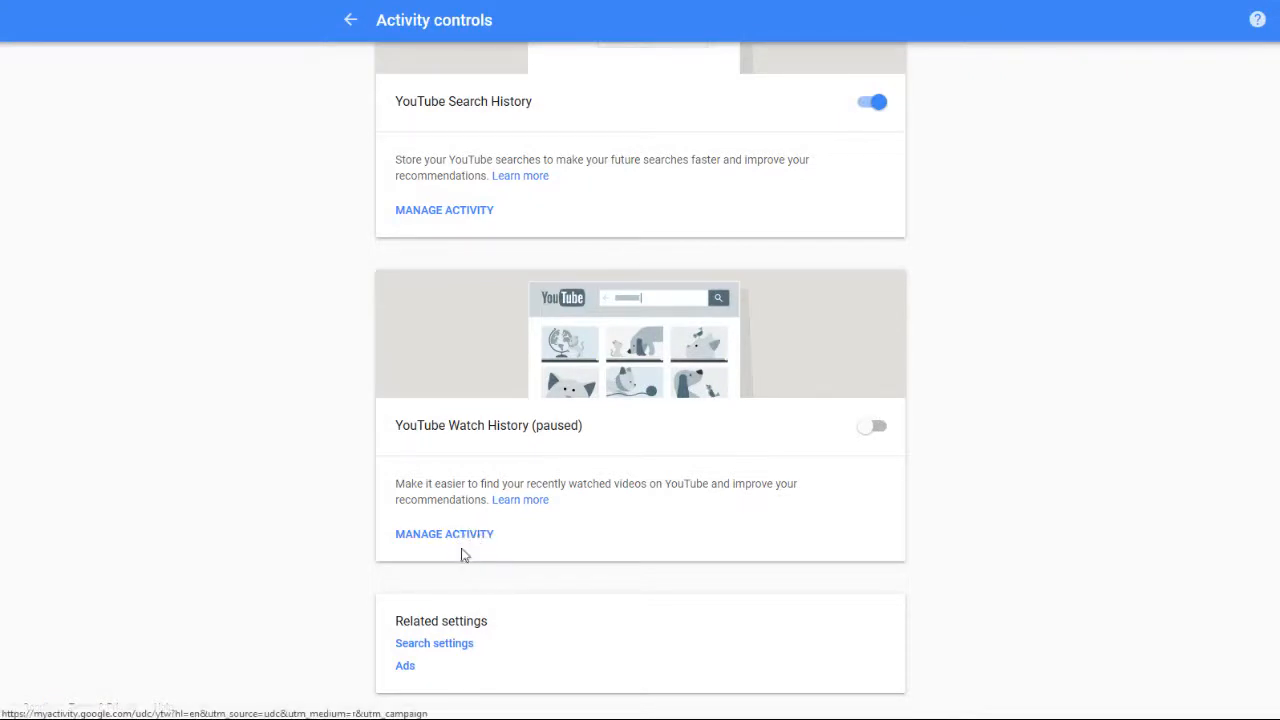
Open Manage Activity for YouTube watches and the options menu of today's activity group
left_click(444, 532)
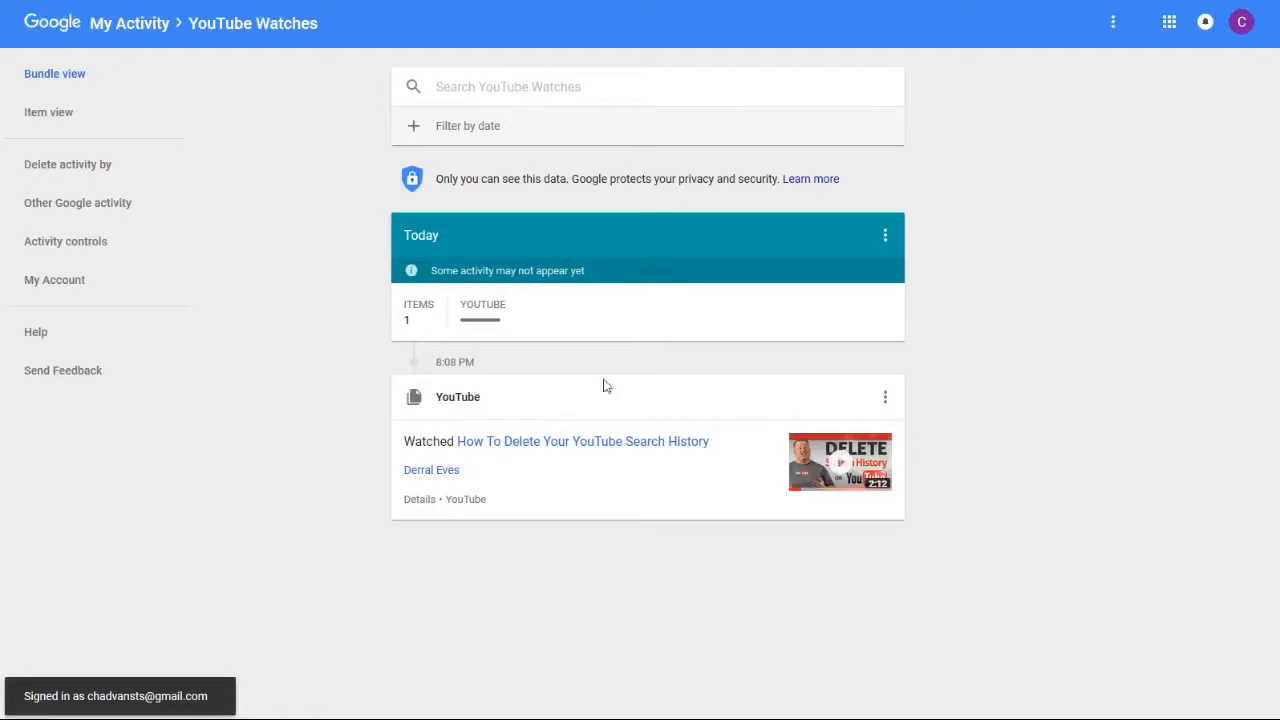
mouse_move(700, 312)
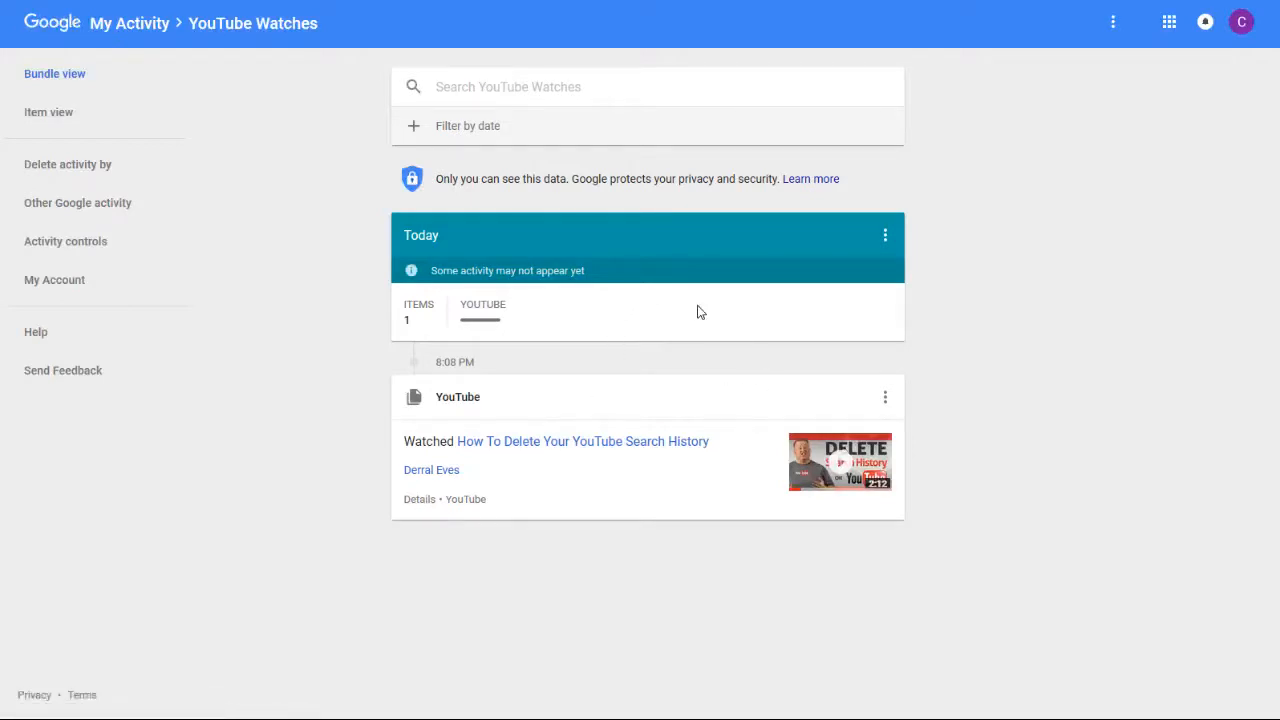
left_click(884, 234)
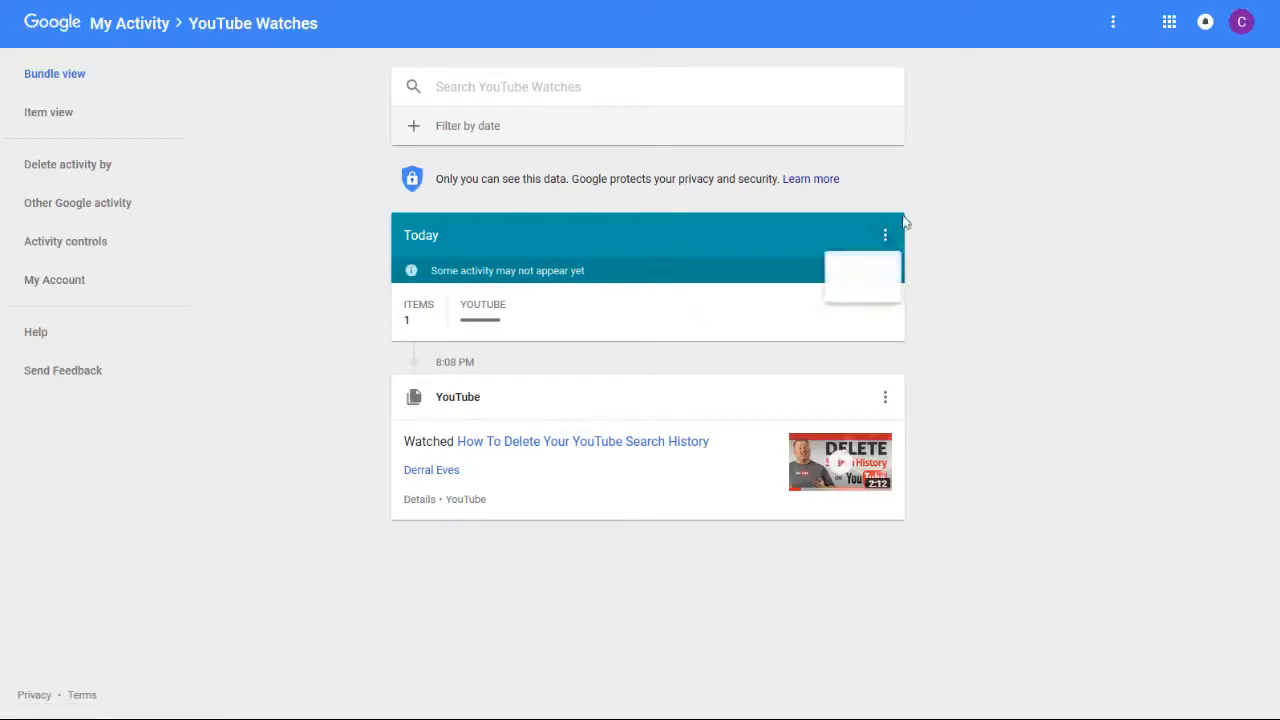
left_click(884, 234)
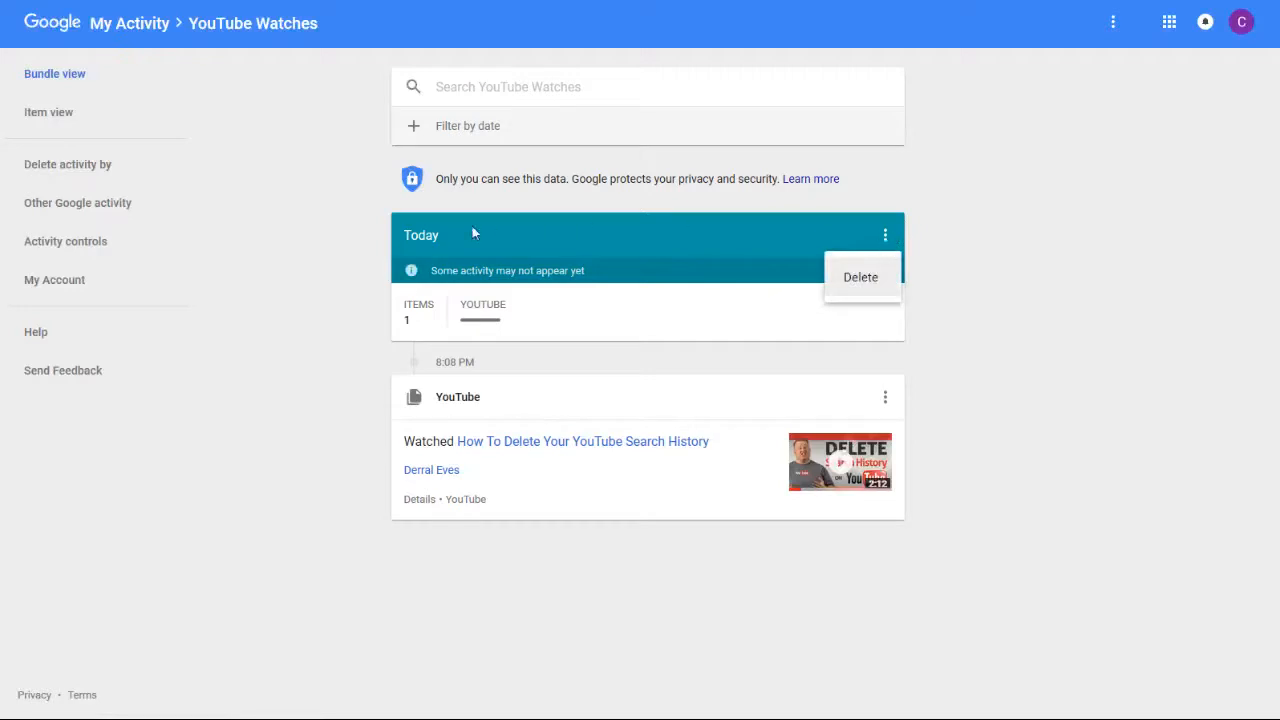
left_click(884, 396)
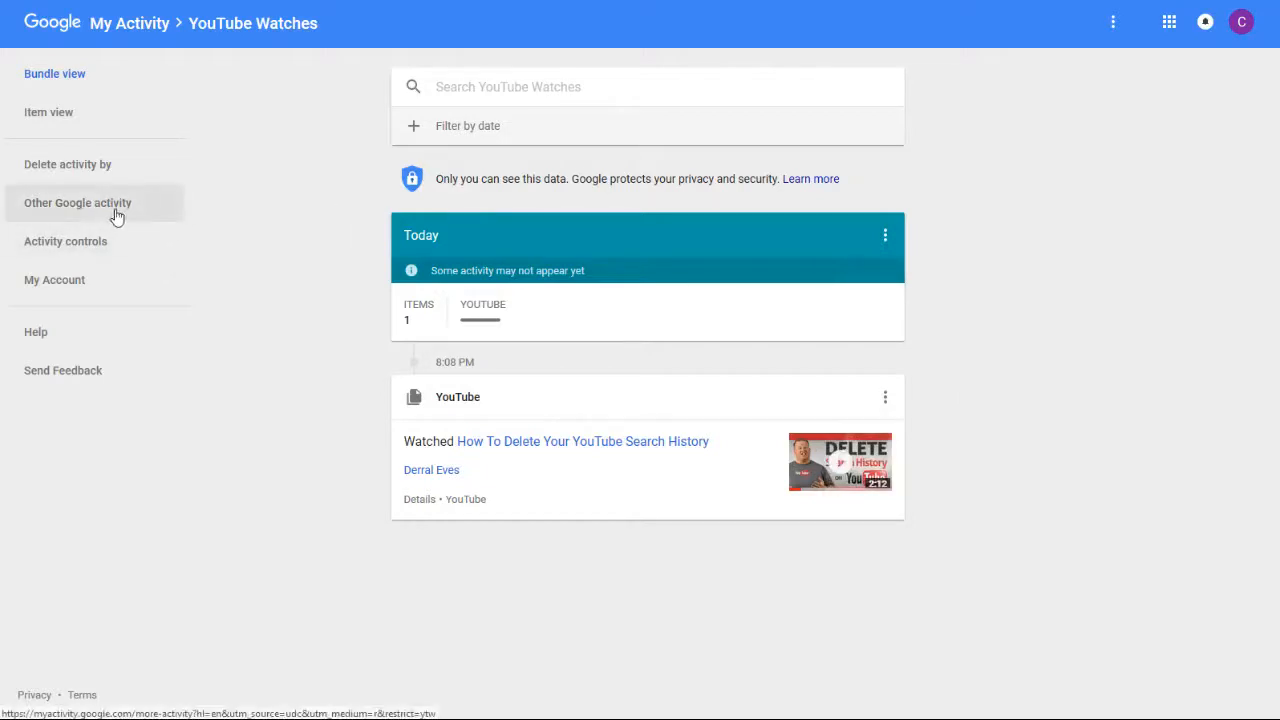
mouse_move(68, 164)
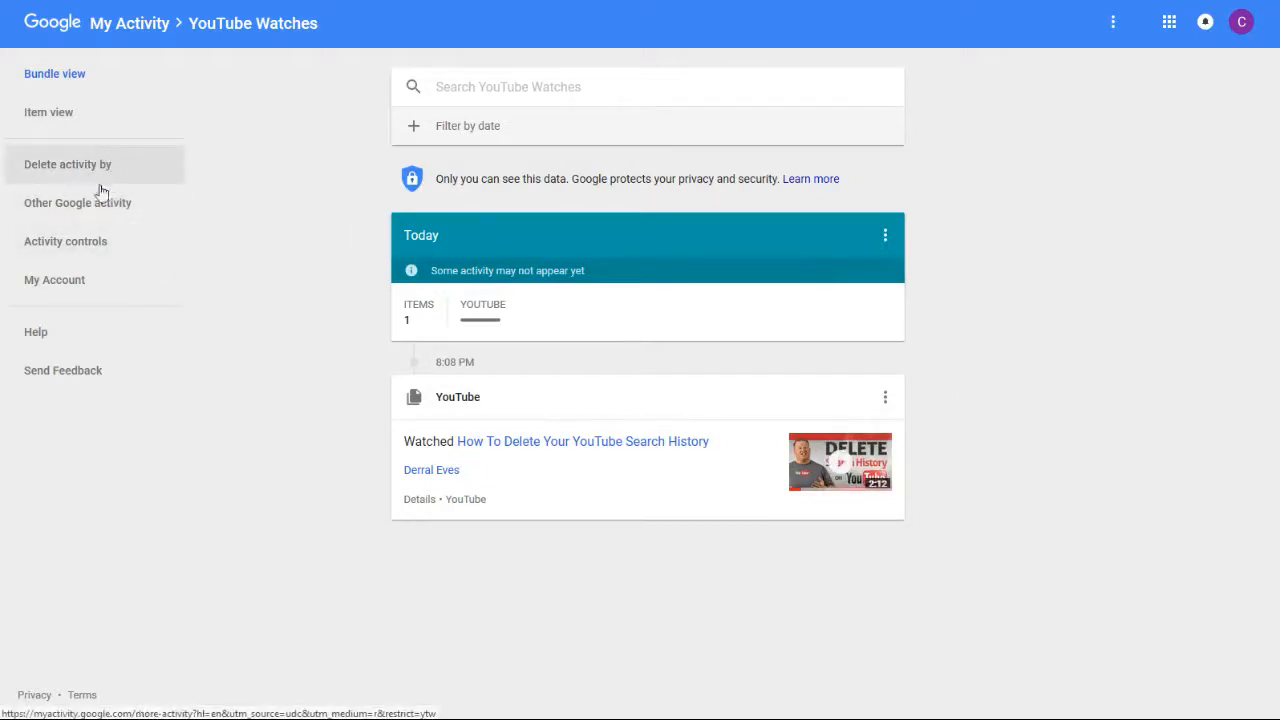
Delete YouTube activity for the All time date range and confirm the permanent deletion
left_click(68, 164)
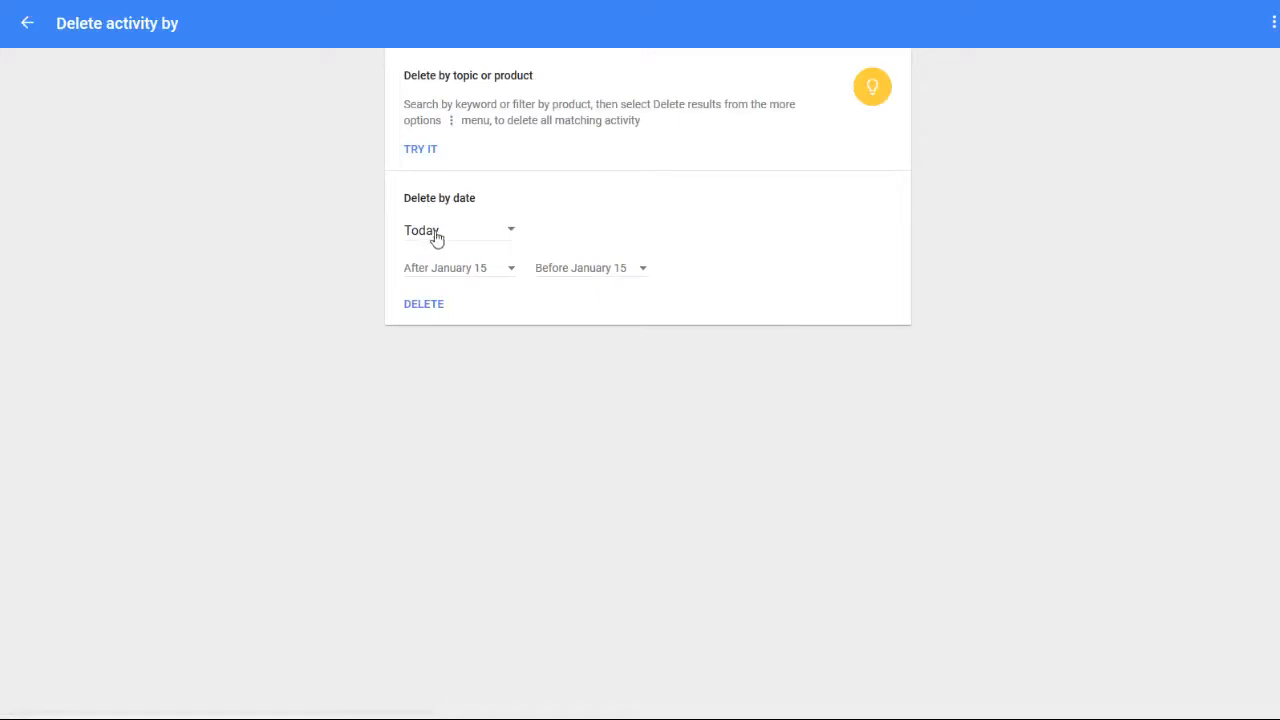
left_click(458, 230)
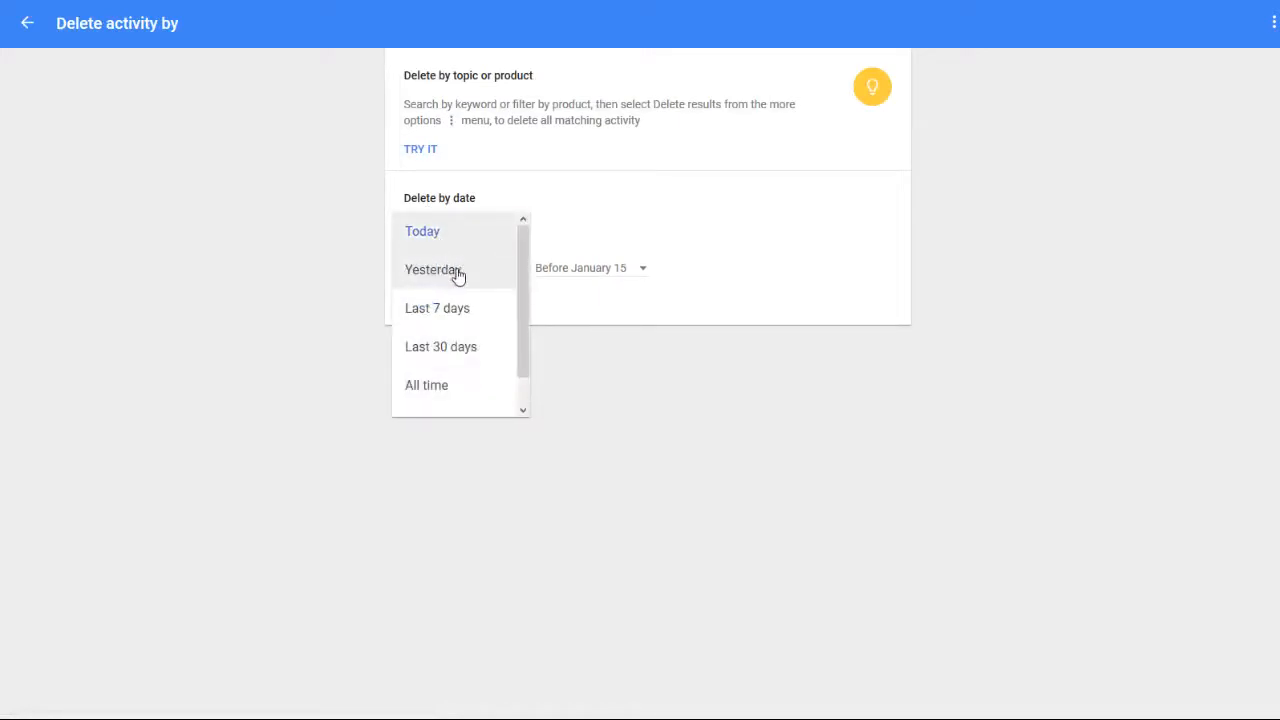
mouse_move(468, 346)
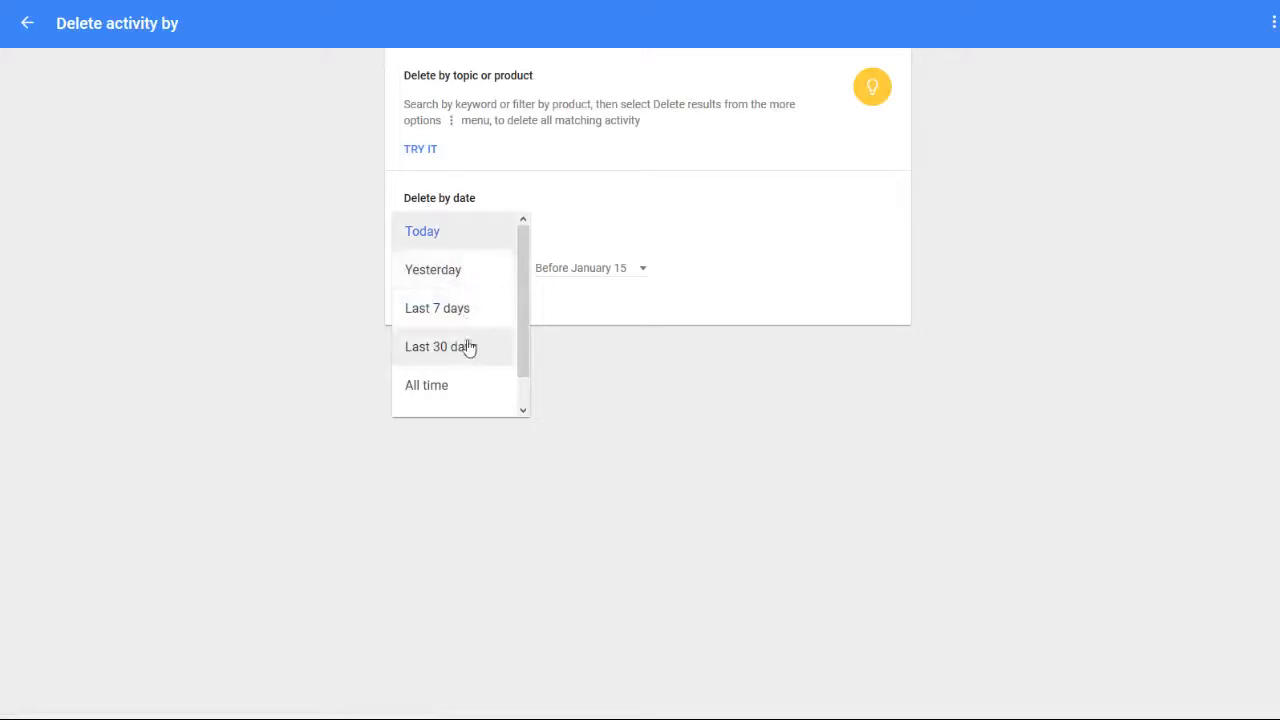
left_click(426, 384)
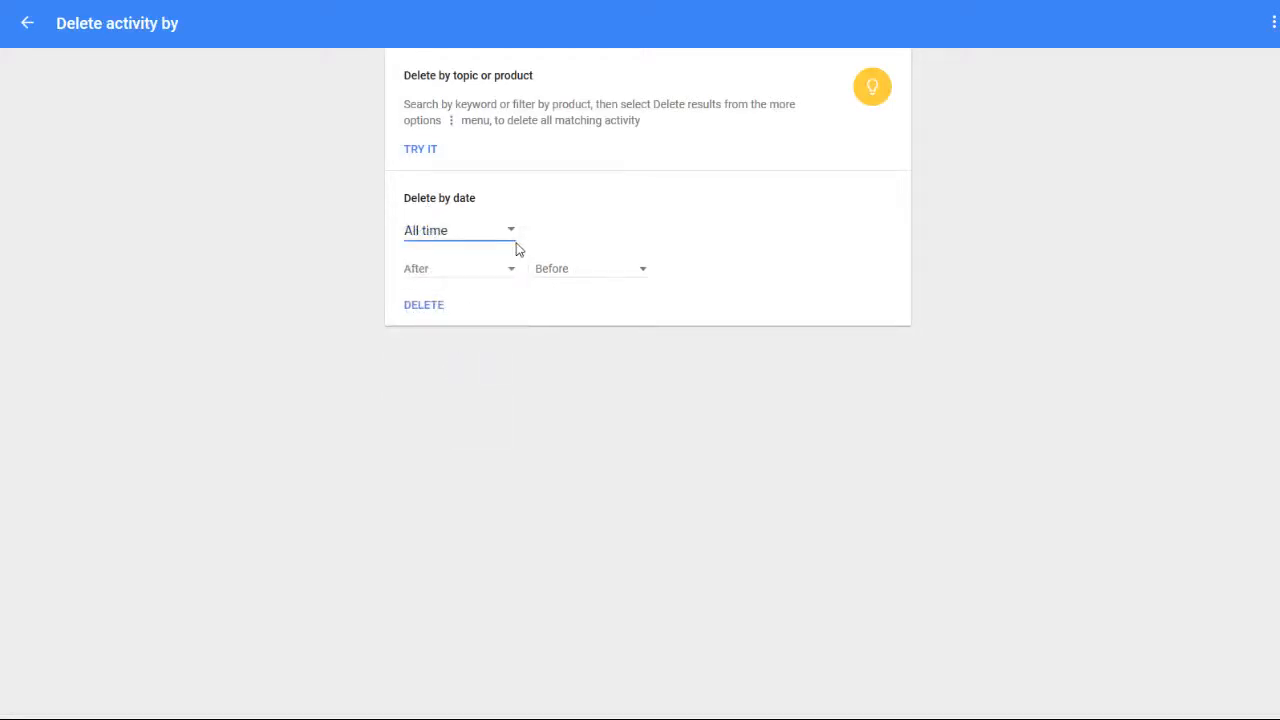
mouse_move(496, 264)
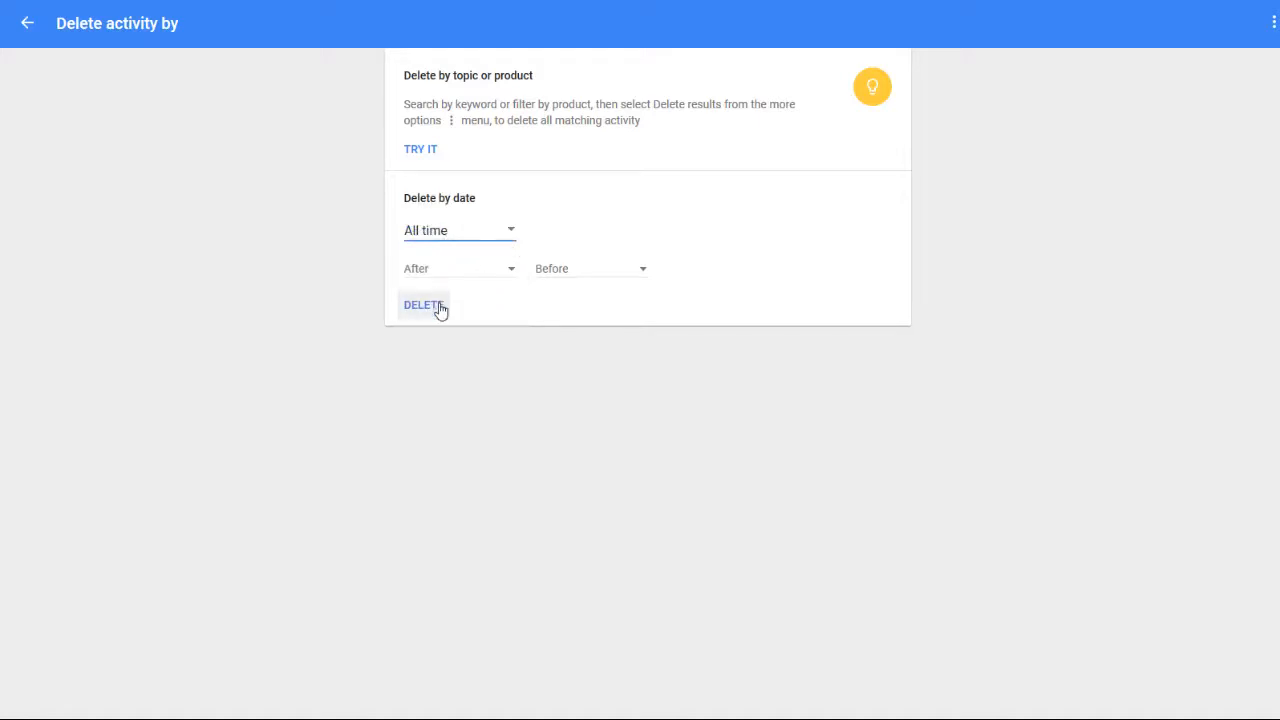
left_click(424, 304)
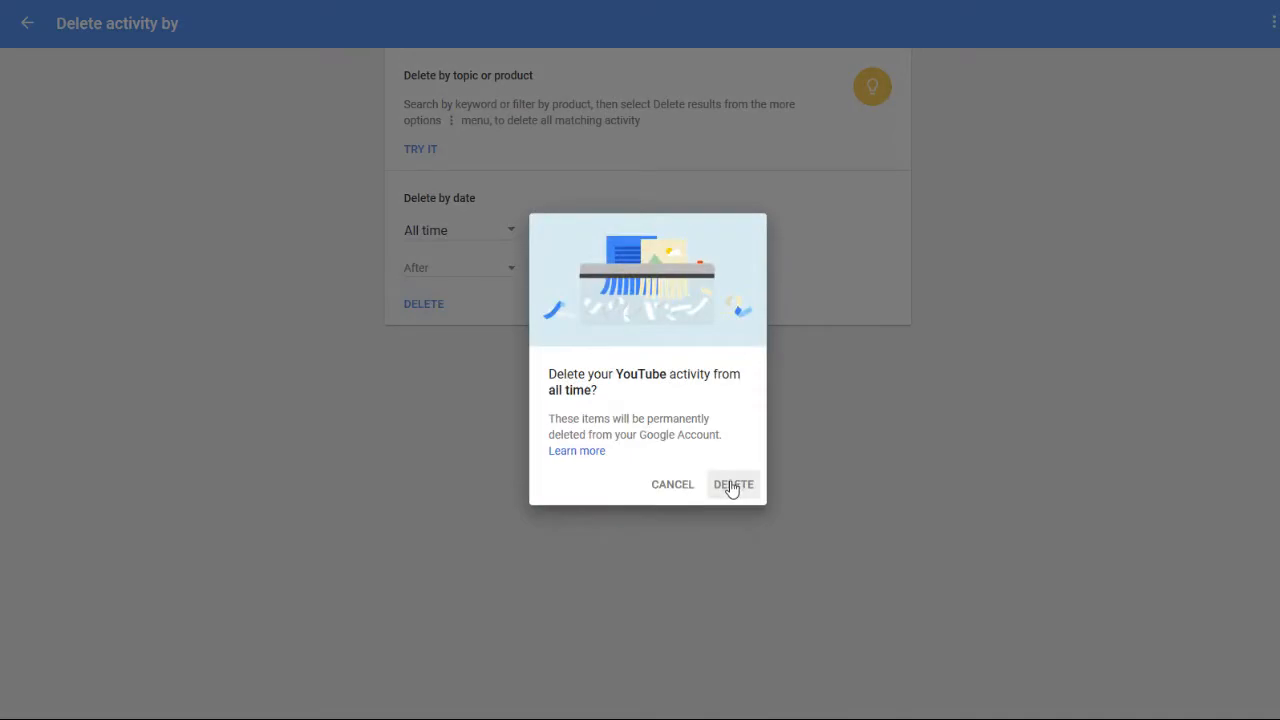
left_click(732, 484)
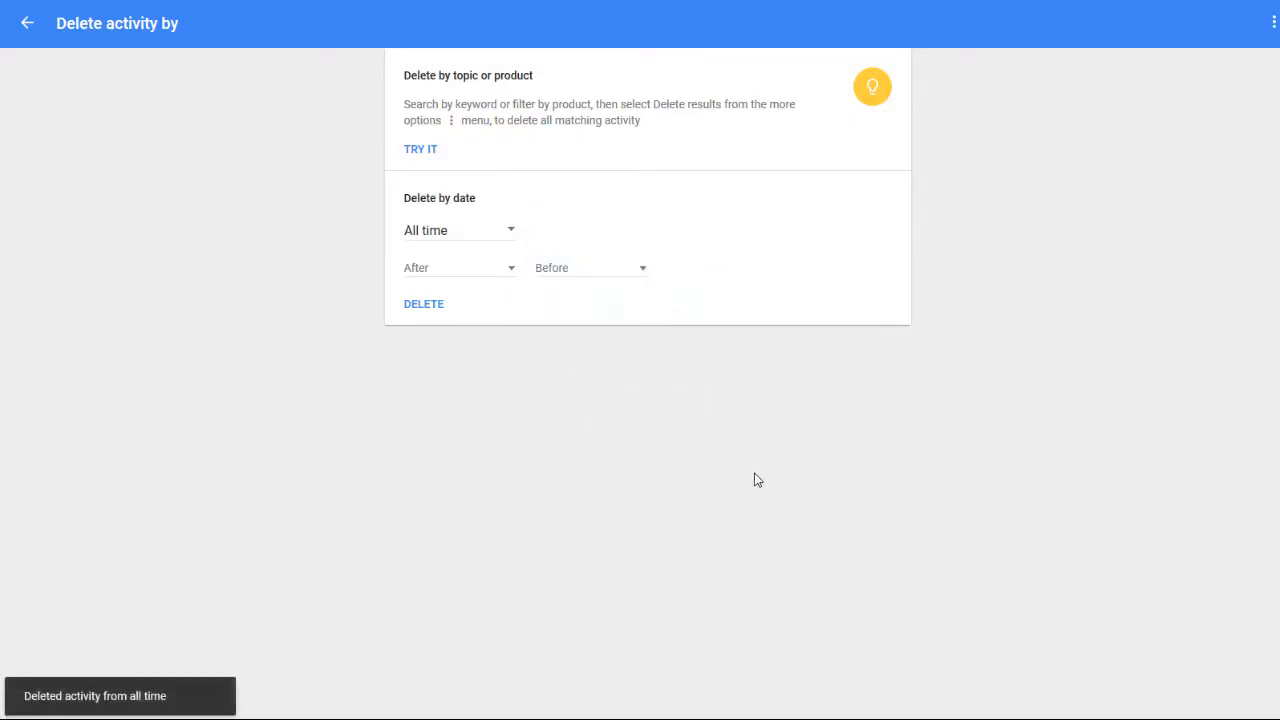
mouse_move(224, 214)
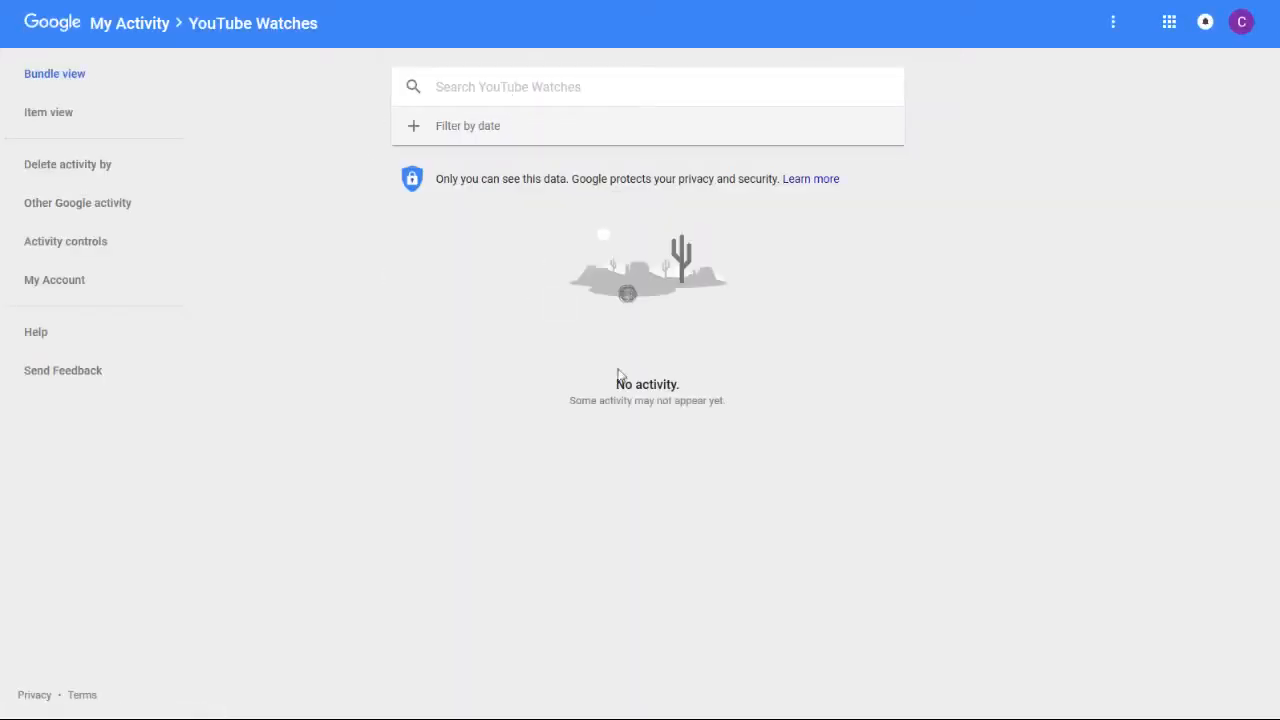
Highlight the word Watches in the YouTube Watches page heading now showing no activity
double_click(288, 24)
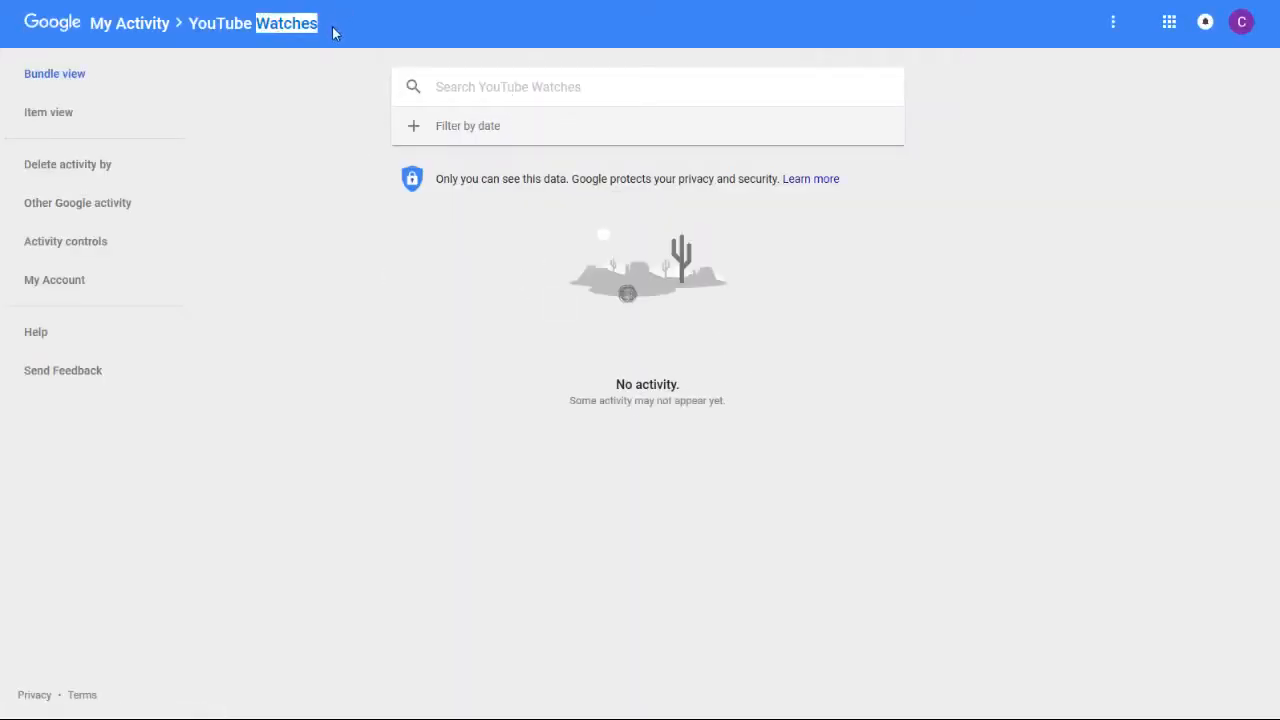